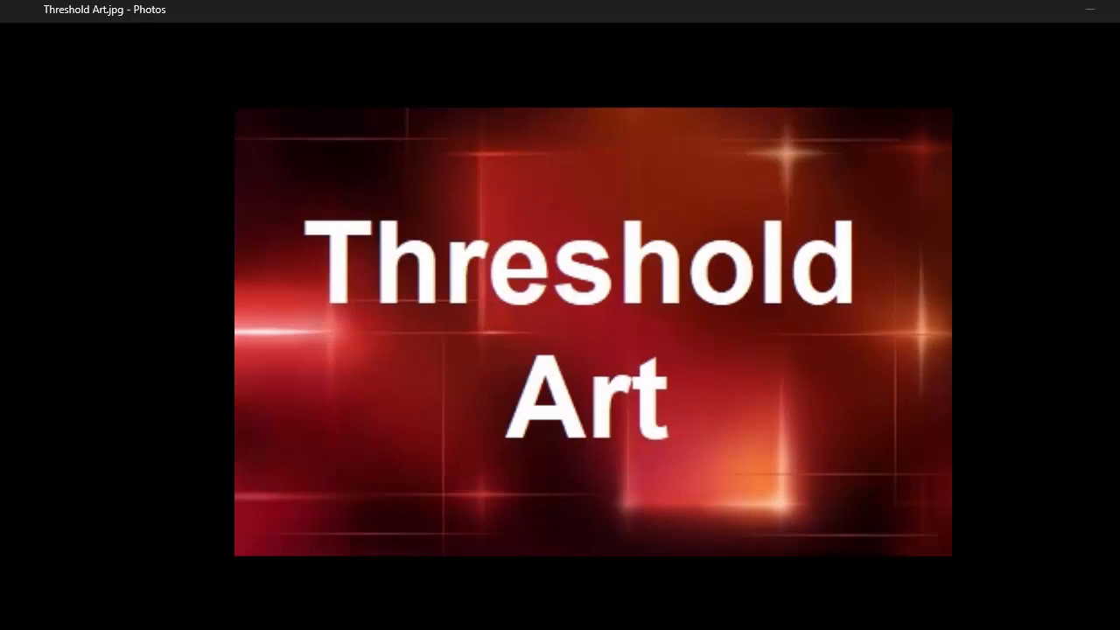
{"action": "mouse_move", "coordinate": [356, 562]}
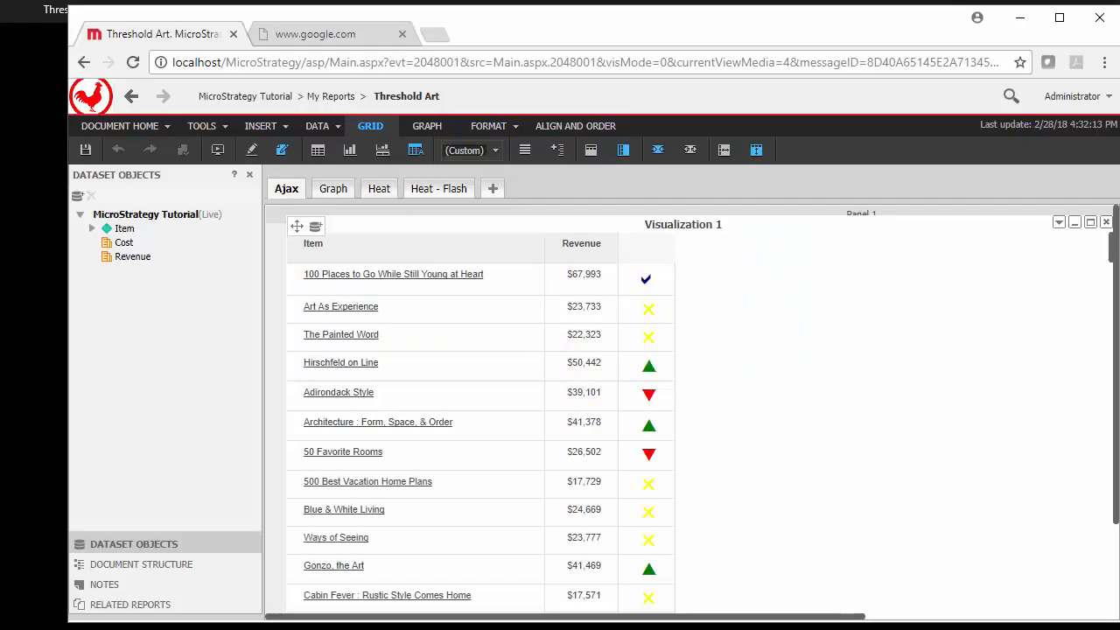
{"action": "mouse_move", "coordinate": [544, 460]}
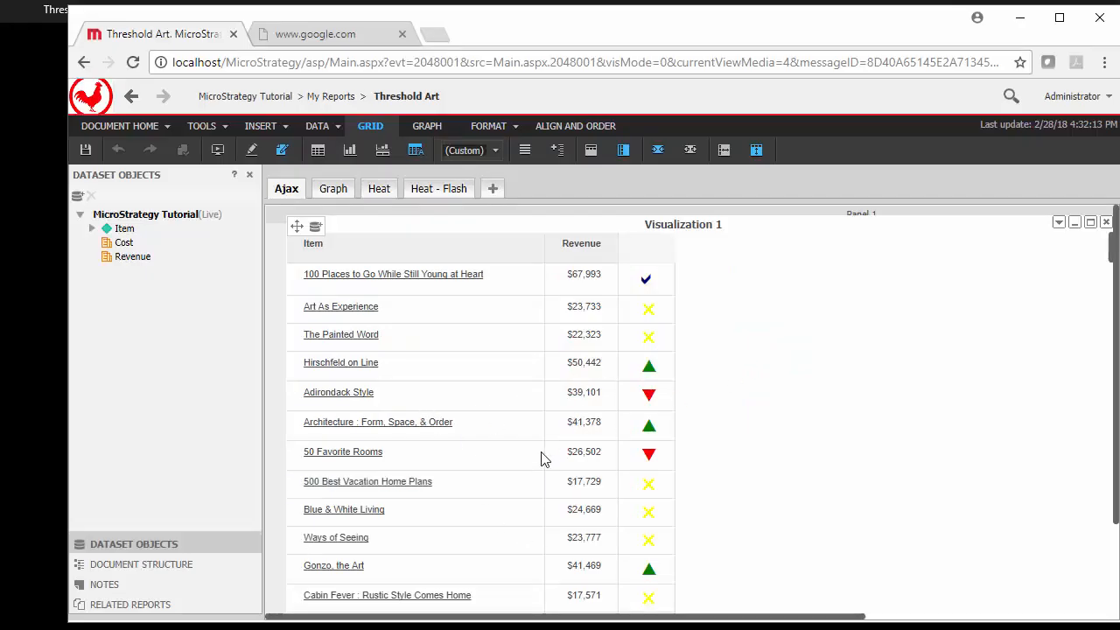
{"action": "mouse_move", "coordinate": [476, 305]}
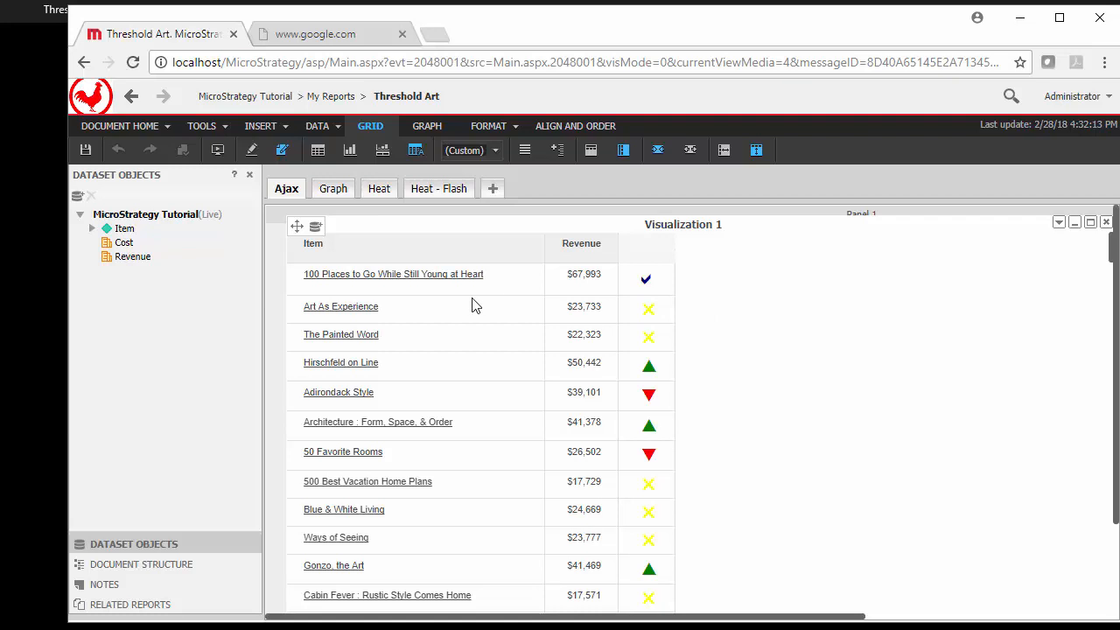
{"action": "mouse_move", "coordinate": [526, 147]}
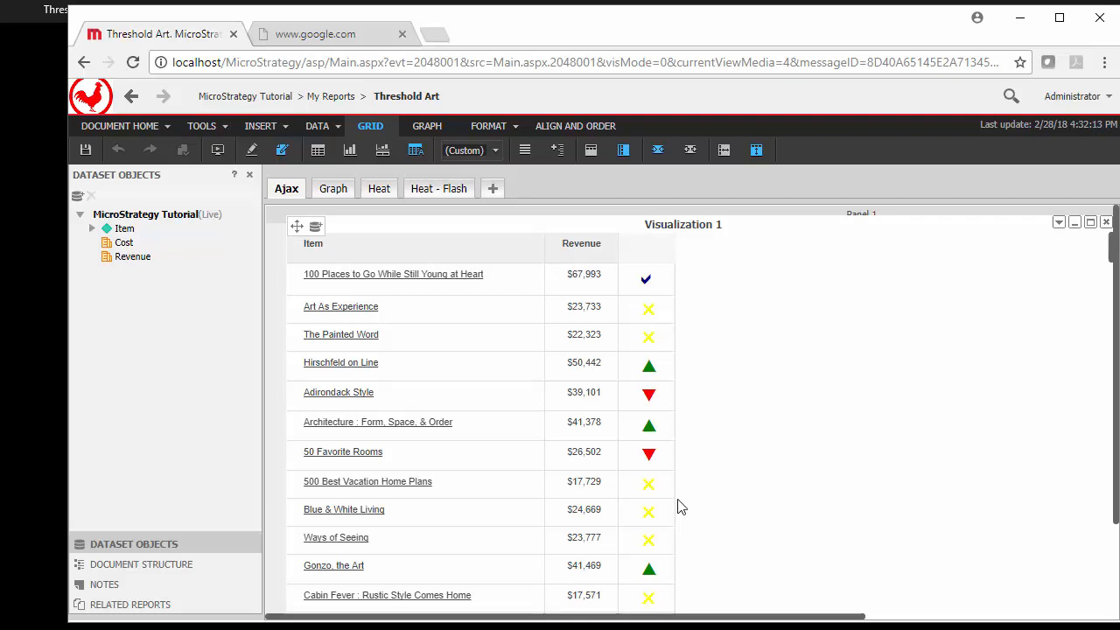
{"action": "mouse_move", "coordinate": [674, 491]}
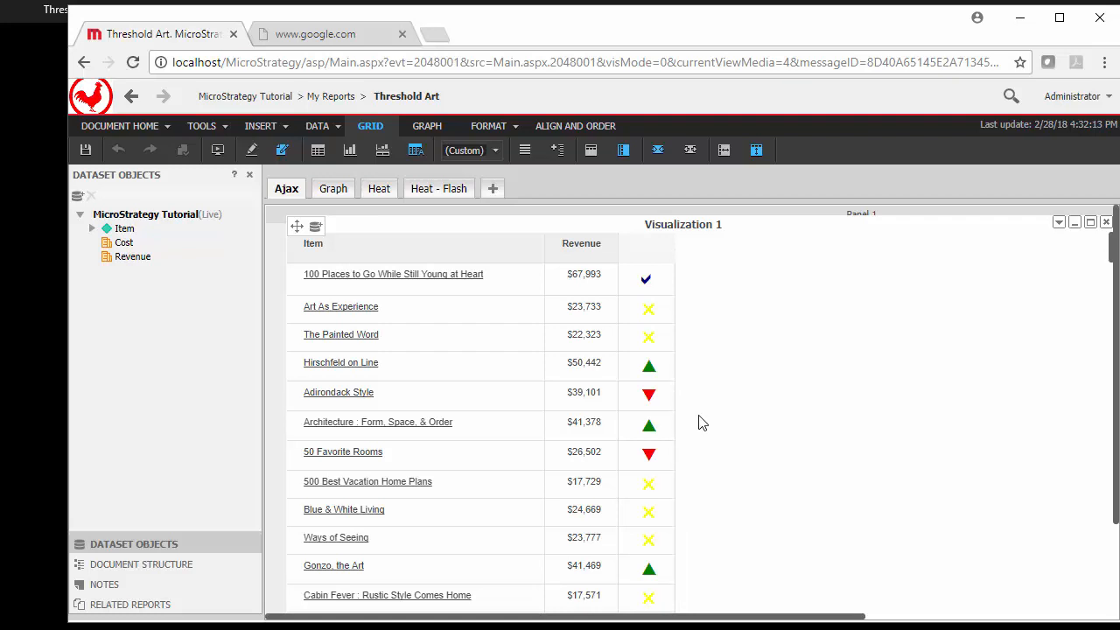
{"action": "mouse_move", "coordinate": [644, 483]}
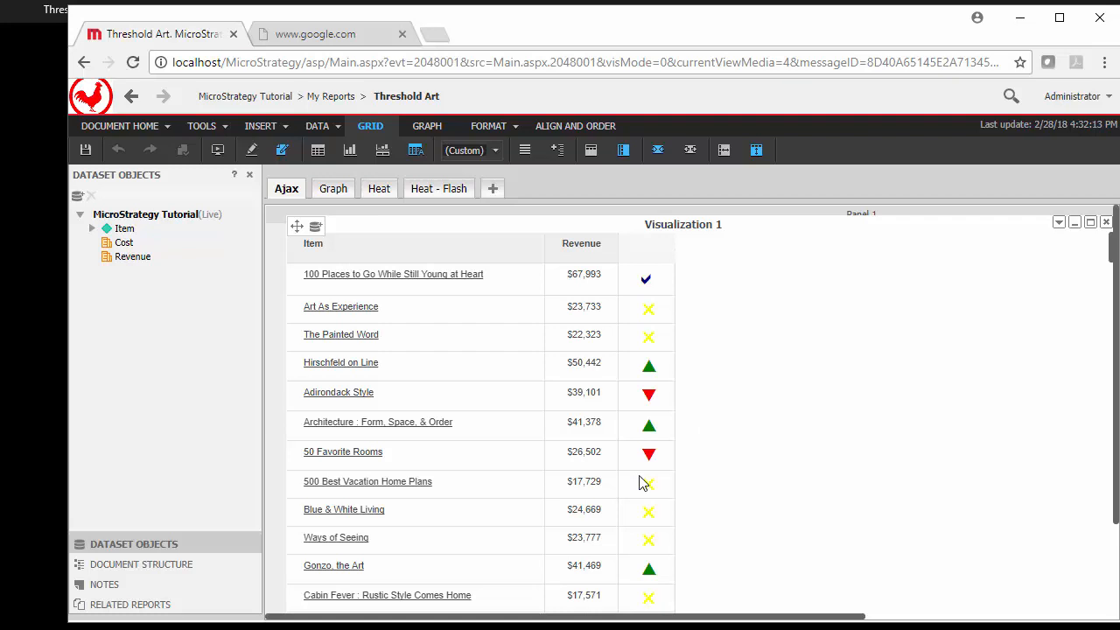
{"action": "mouse_move", "coordinate": [689, 459]}
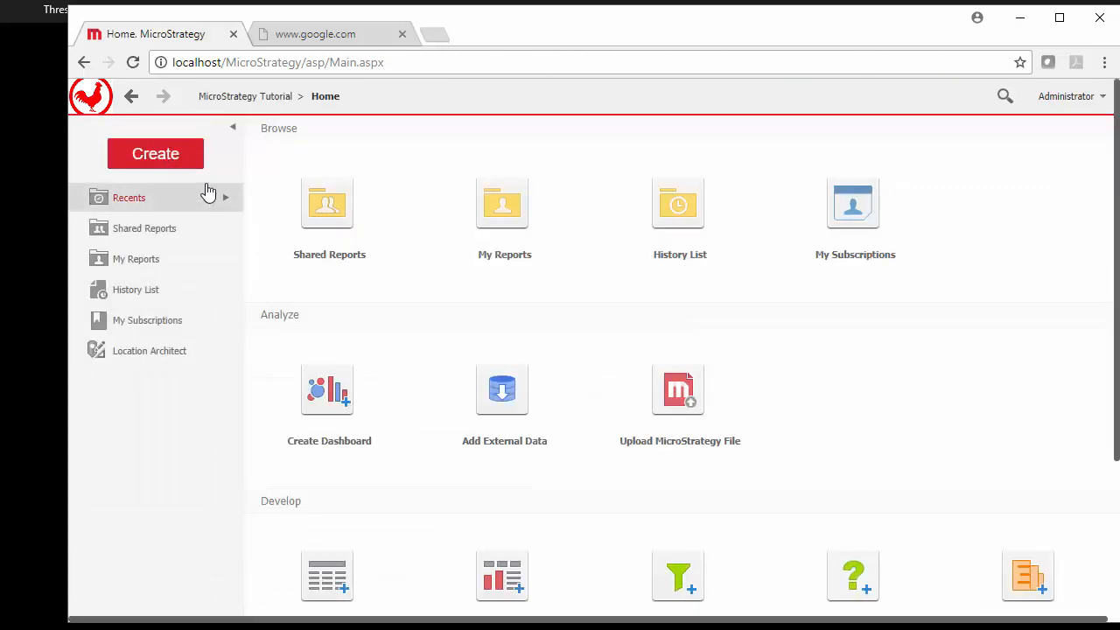
Step: Create a dashboard with the Blank Report dataset placed as a grid of Item, Cost and Revenue
{"action": "left_click", "coordinate": [155, 153]}
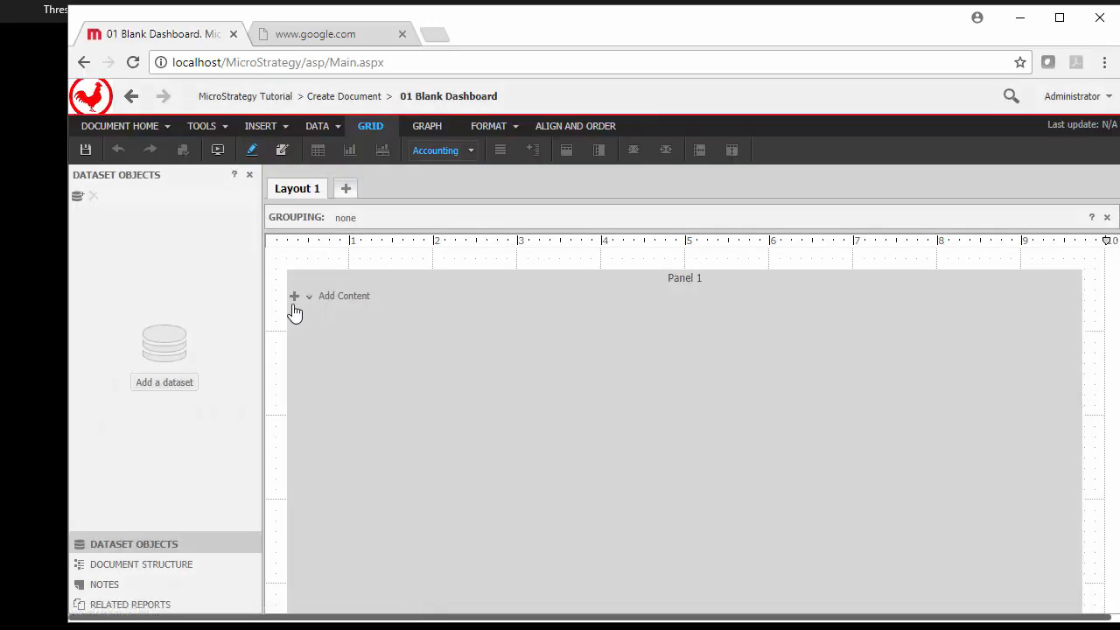
{"action": "left_click", "coordinate": [164, 382]}
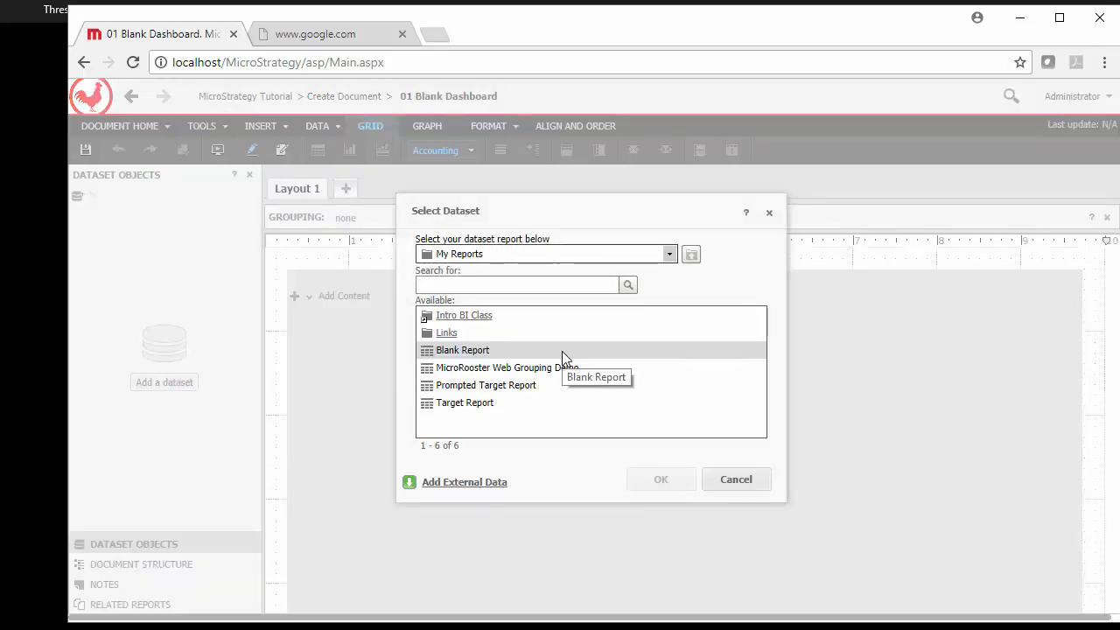
{"action": "left_click", "coordinate": [661, 479]}
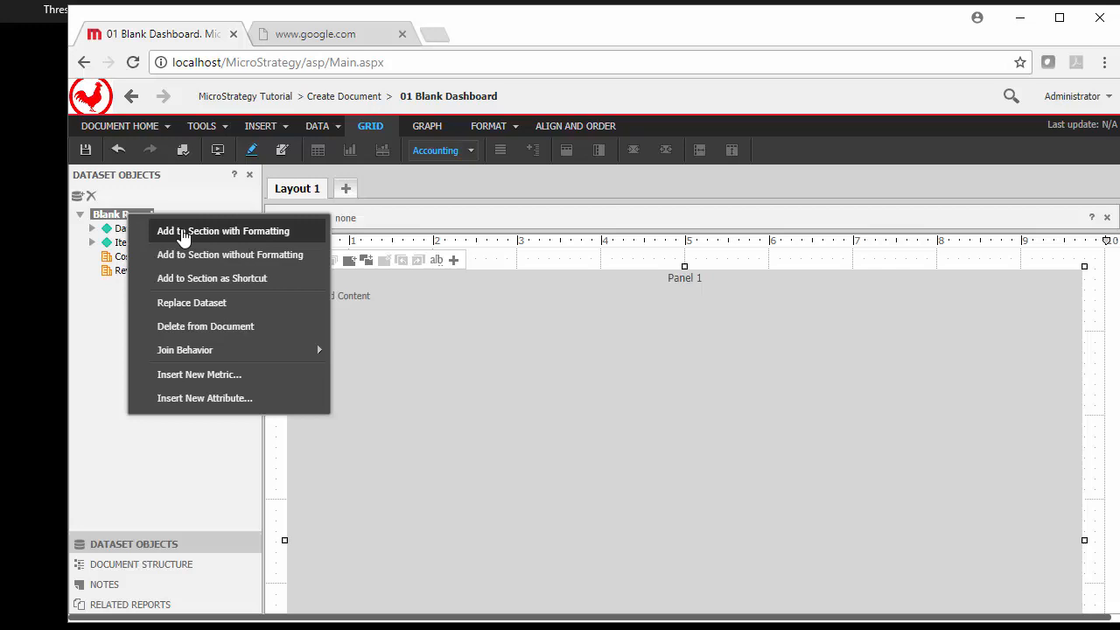
{"action": "left_click", "coordinate": [222, 230]}
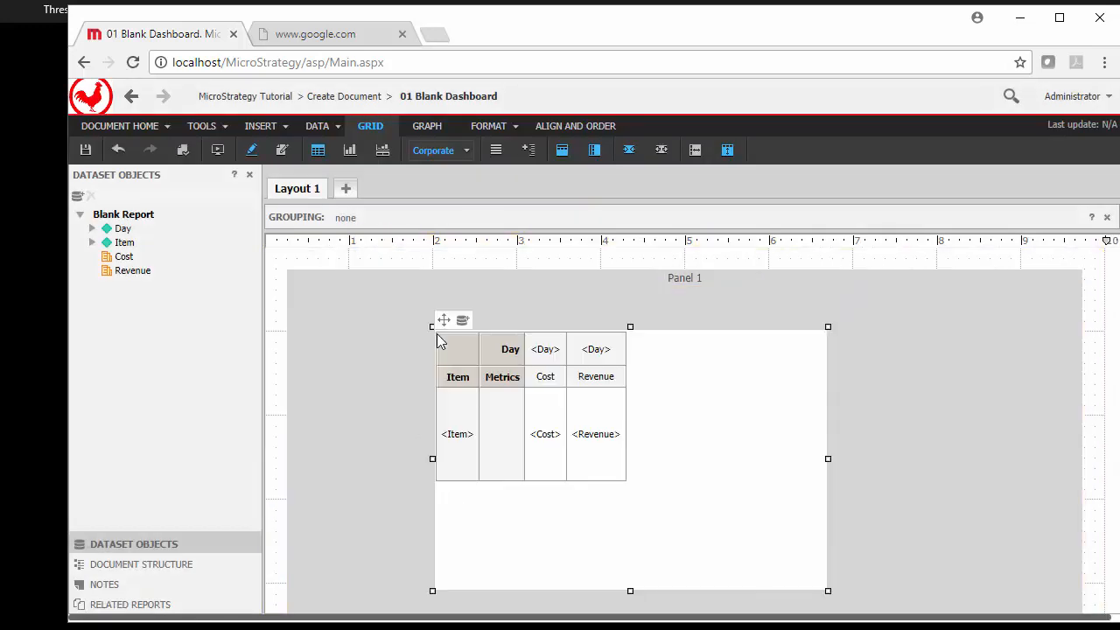
{"action": "left_click", "coordinate": [282, 150]}
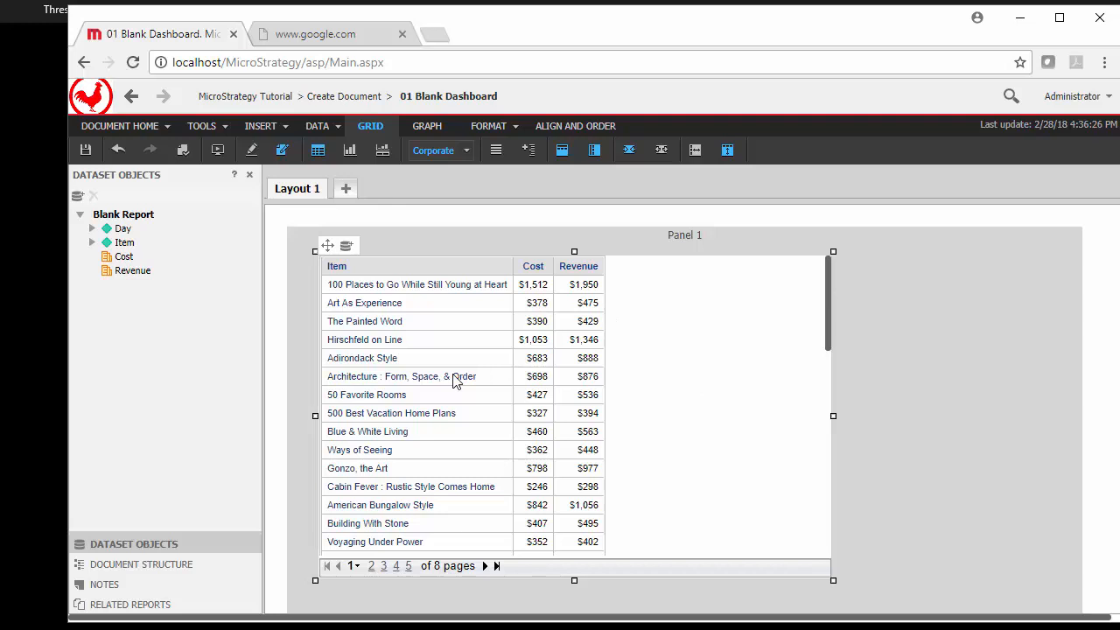
{"action": "mouse_move", "coordinate": [624, 438]}
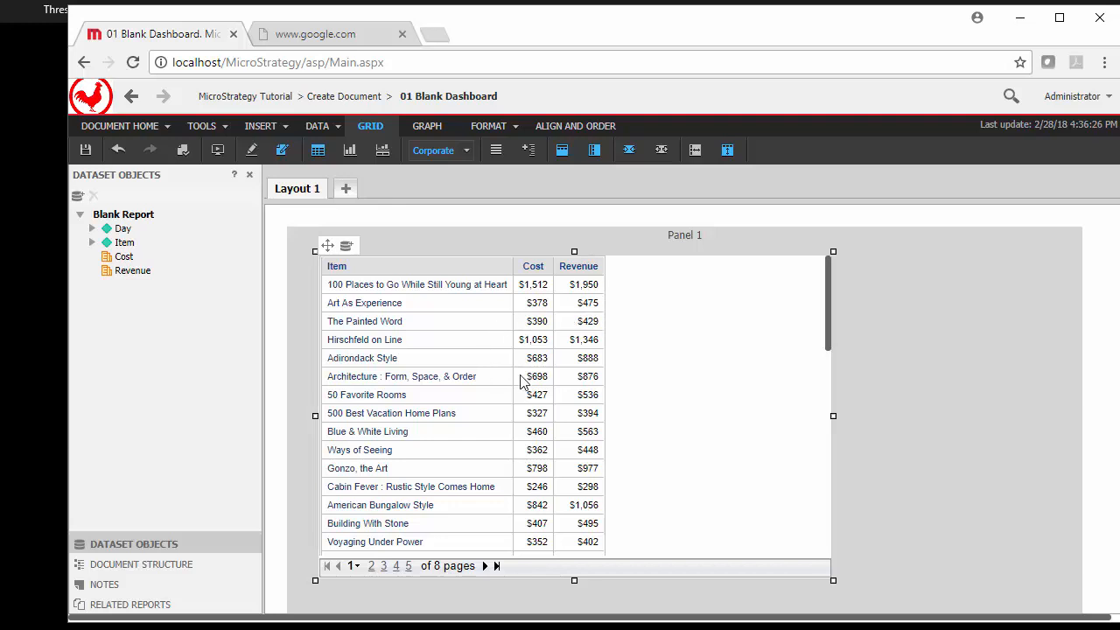
{"action": "mouse_move", "coordinate": [588, 280]}
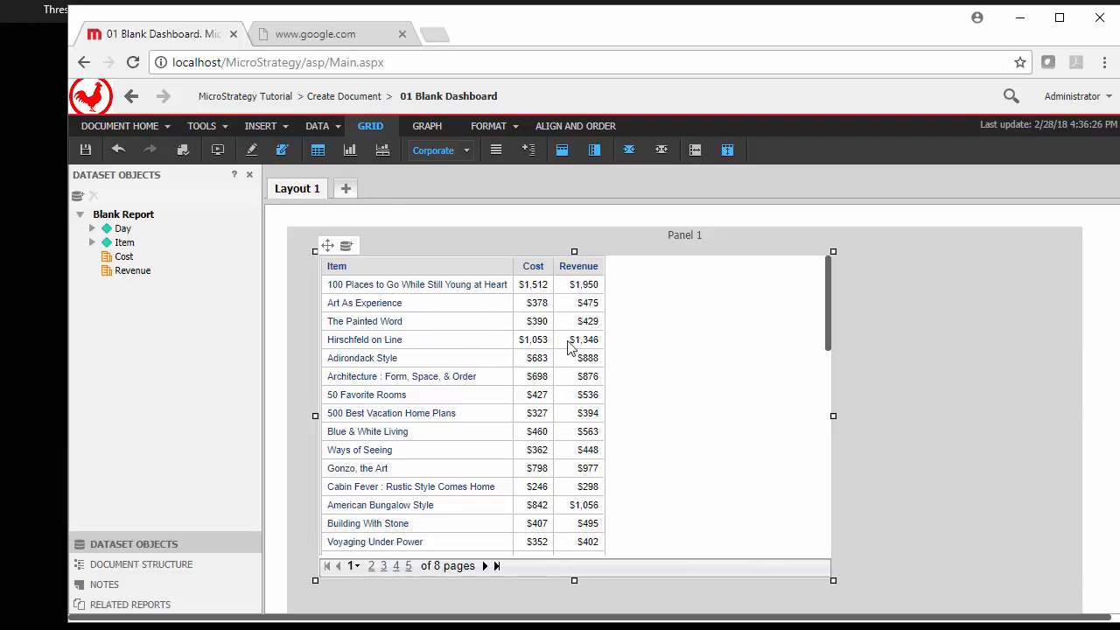
Step: Insert a new metric with Revenue as its formula, named 'Rev Threshold', and save it
{"action": "right_click", "coordinate": [133, 270]}
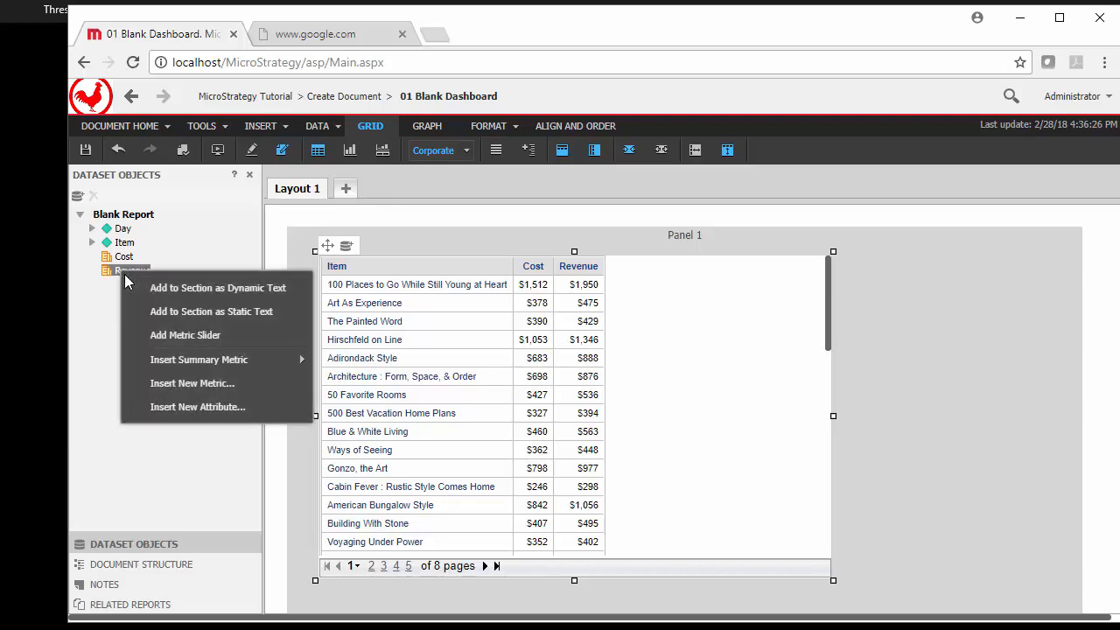
{"action": "mouse_move", "coordinate": [171, 317]}
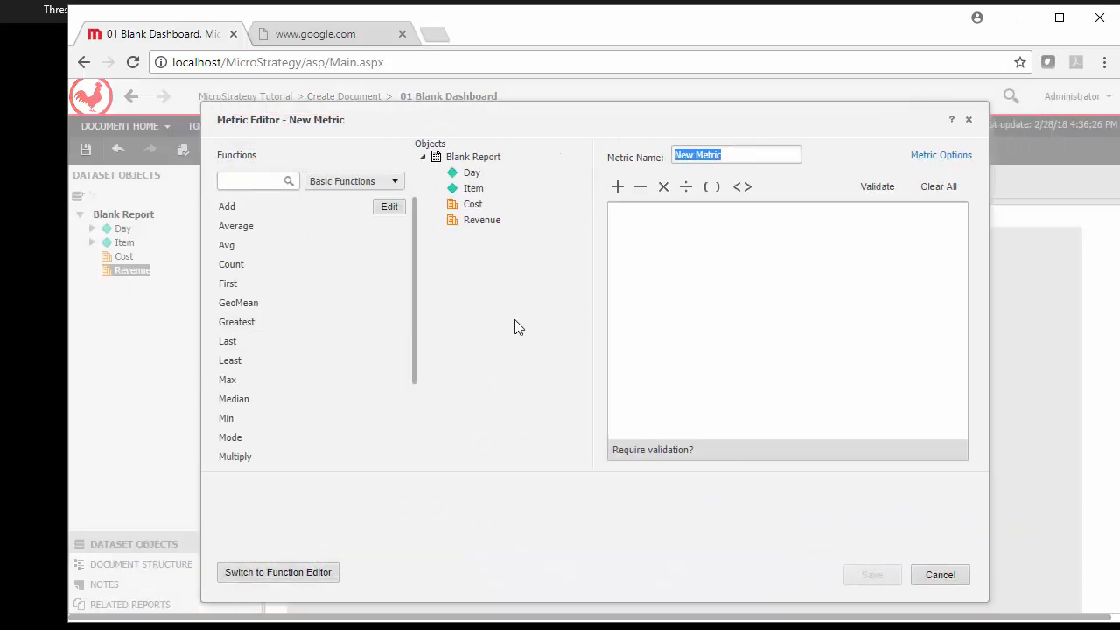
{"action": "double_click", "coordinate": [483, 220]}
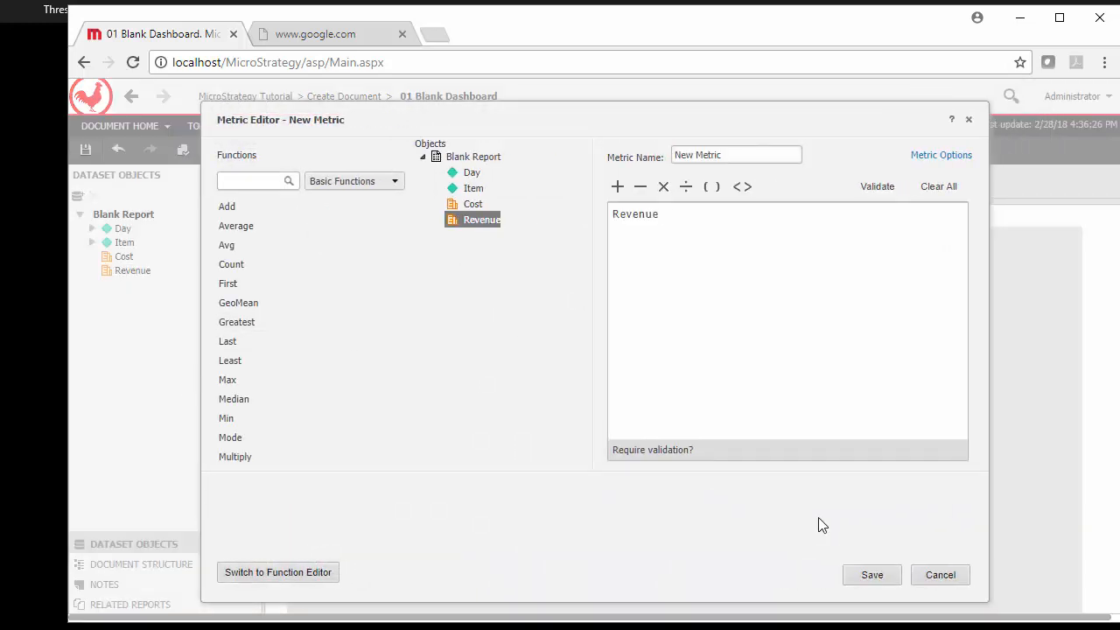
{"action": "left_click", "coordinate": [731, 155]}
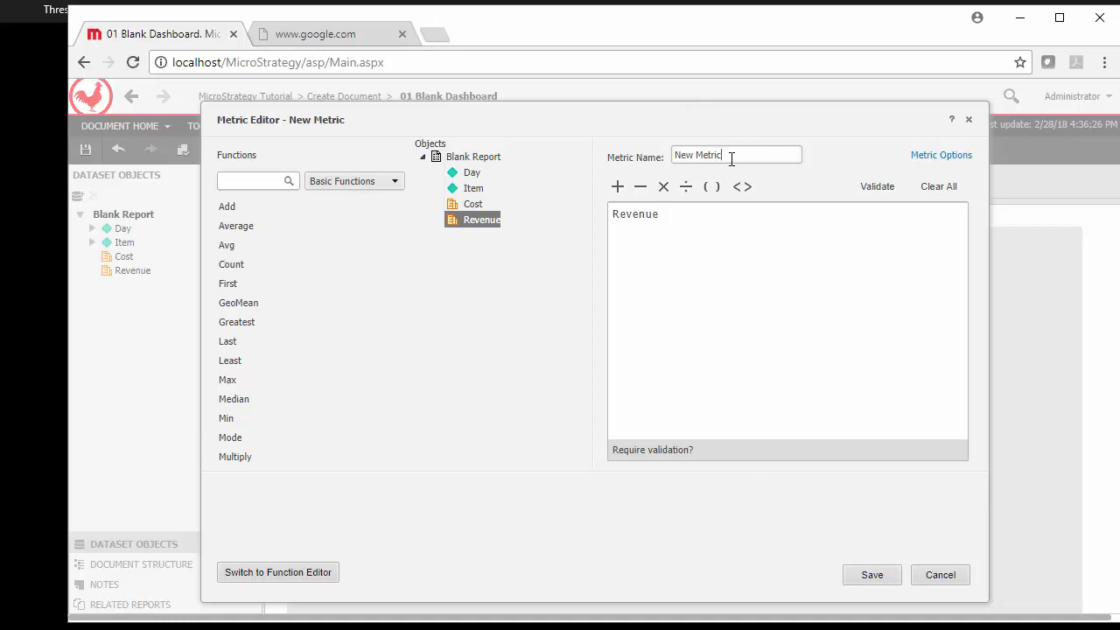
{"action": "type", "text": "Rev Threshold"}
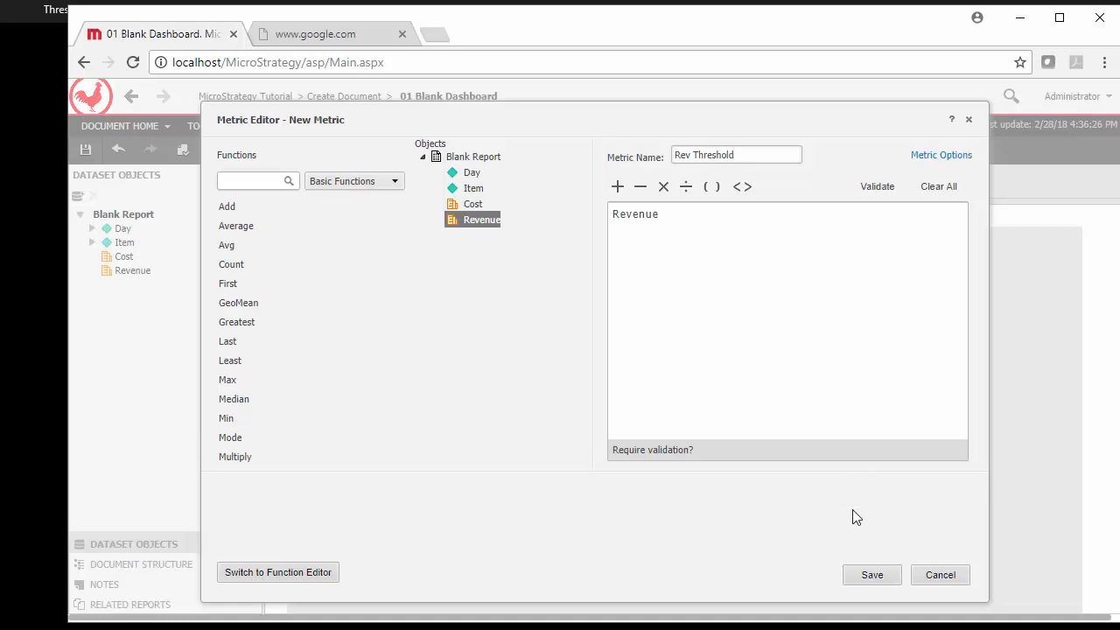
{"action": "left_click", "coordinate": [873, 575]}
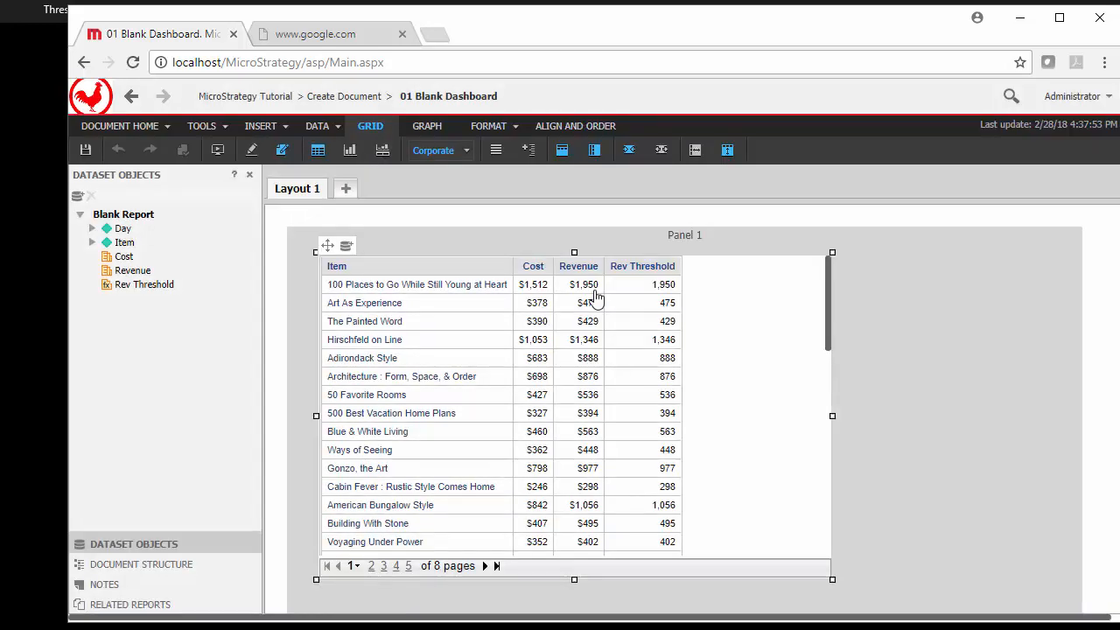
Step: Narrow the Rev Threshold column beside Revenue, leaving its header empty
{"action": "right_click", "coordinate": [642, 266]}
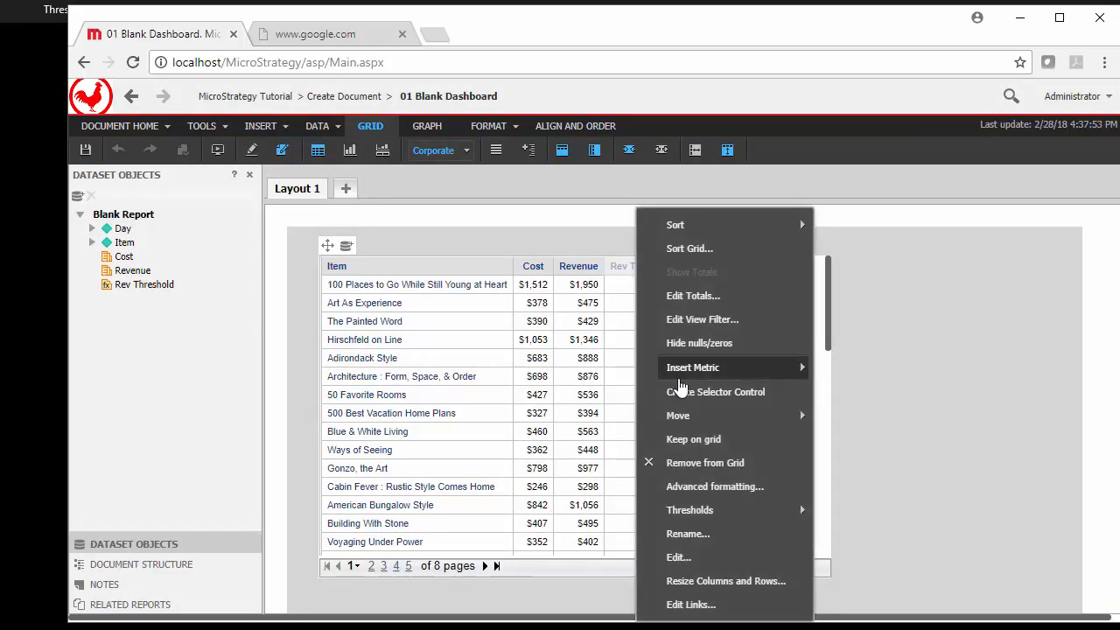
{"action": "left_click", "coordinate": [688, 534]}
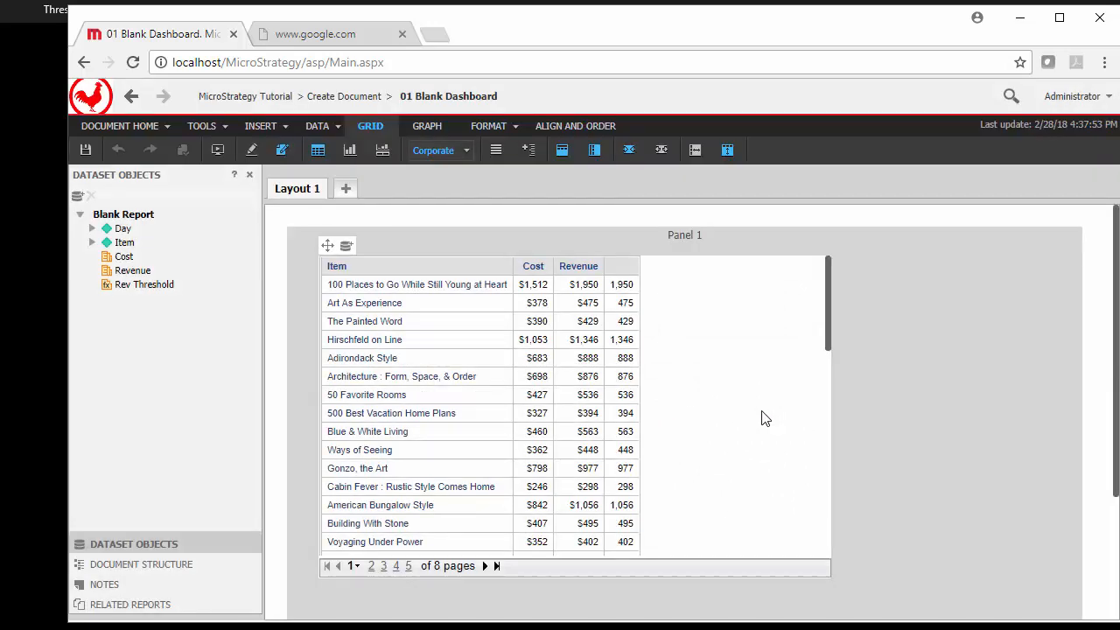
{"action": "mouse_move", "coordinate": [663, 314]}
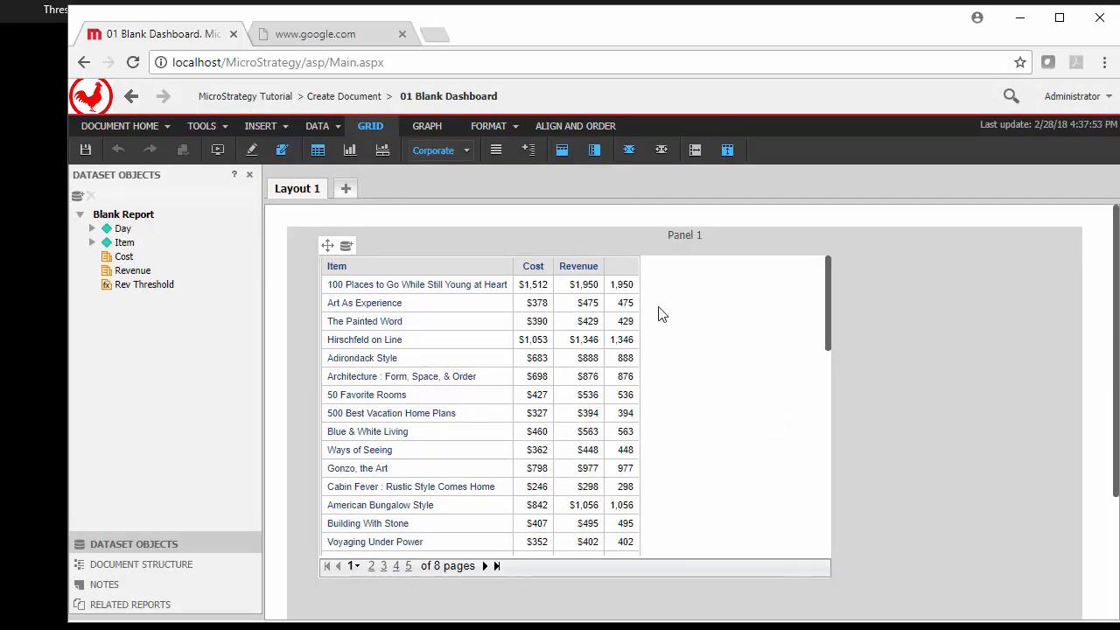
{"action": "mouse_move", "coordinate": [602, 310]}
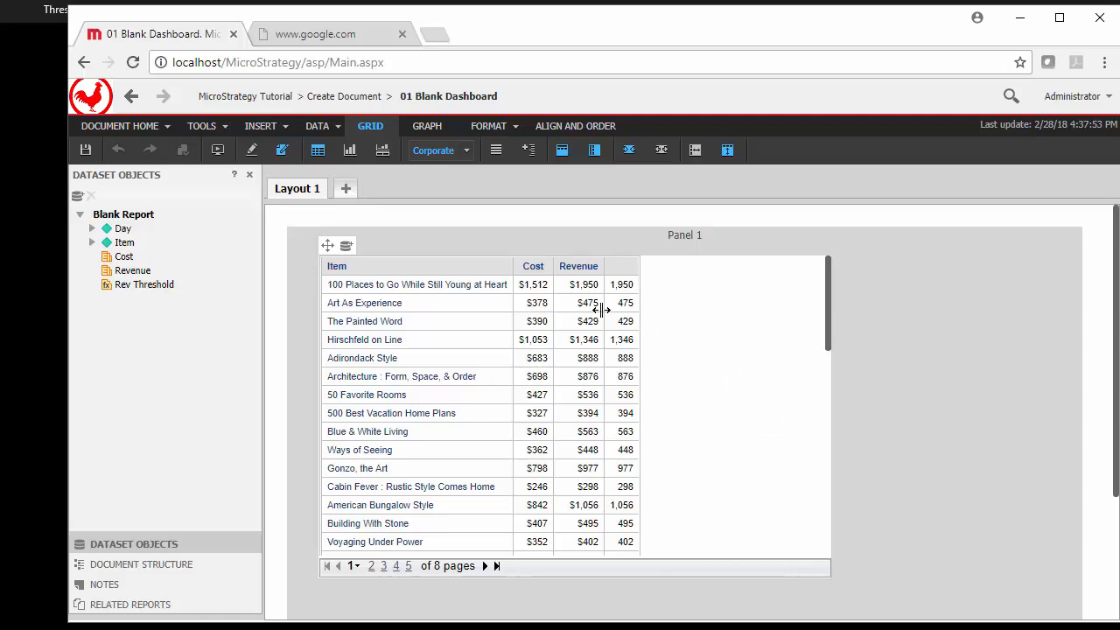
{"action": "mouse_move", "coordinate": [608, 331]}
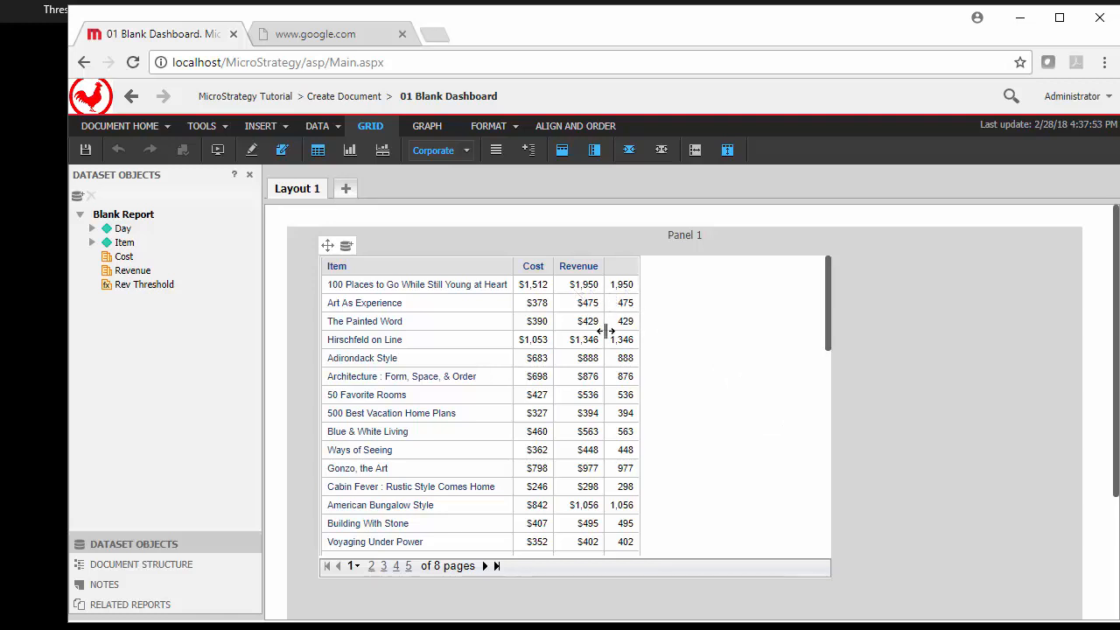
{"action": "mouse_move", "coordinate": [621, 271]}
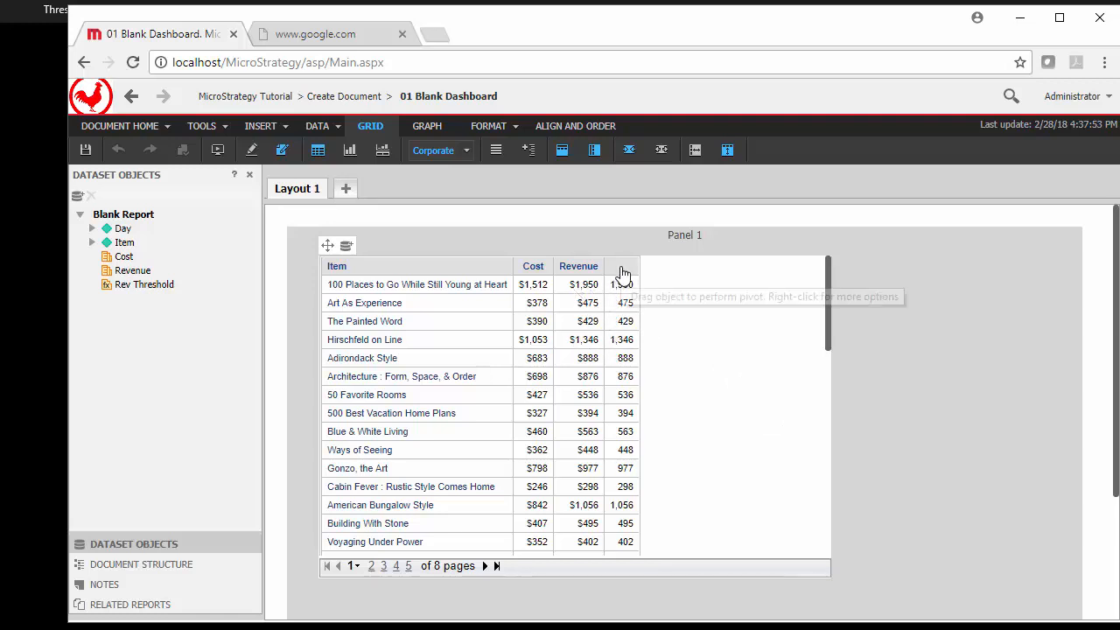
Step: In Advanced Thresholds, add a condition Rev Threshold greater than or equal to 1500
{"action": "right_click", "coordinate": [622, 266]}
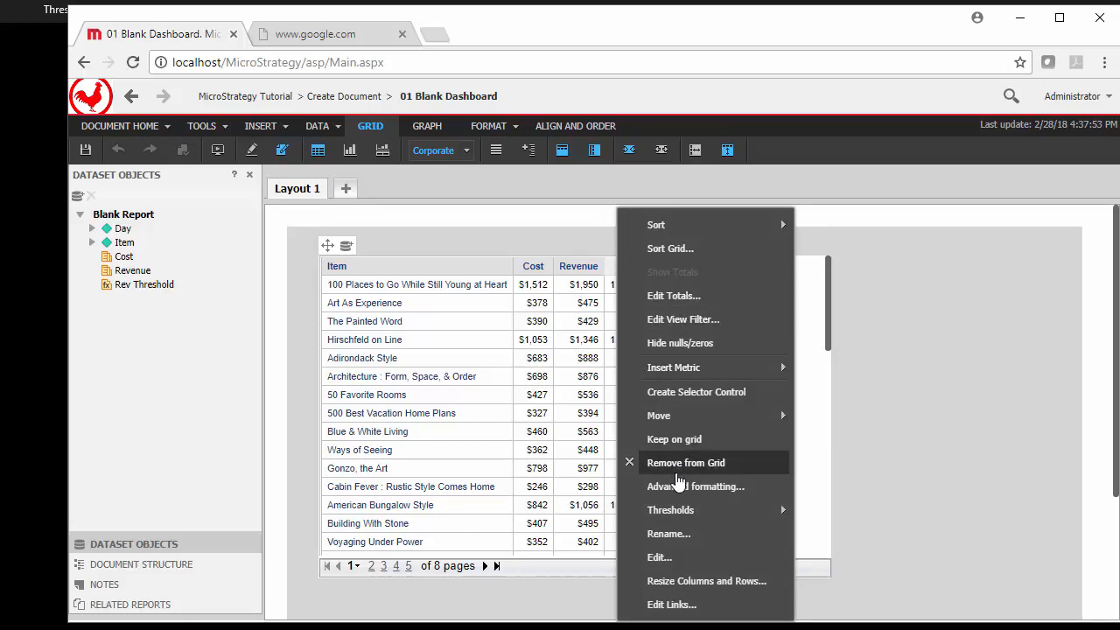
{"action": "left_click", "coordinate": [685, 462]}
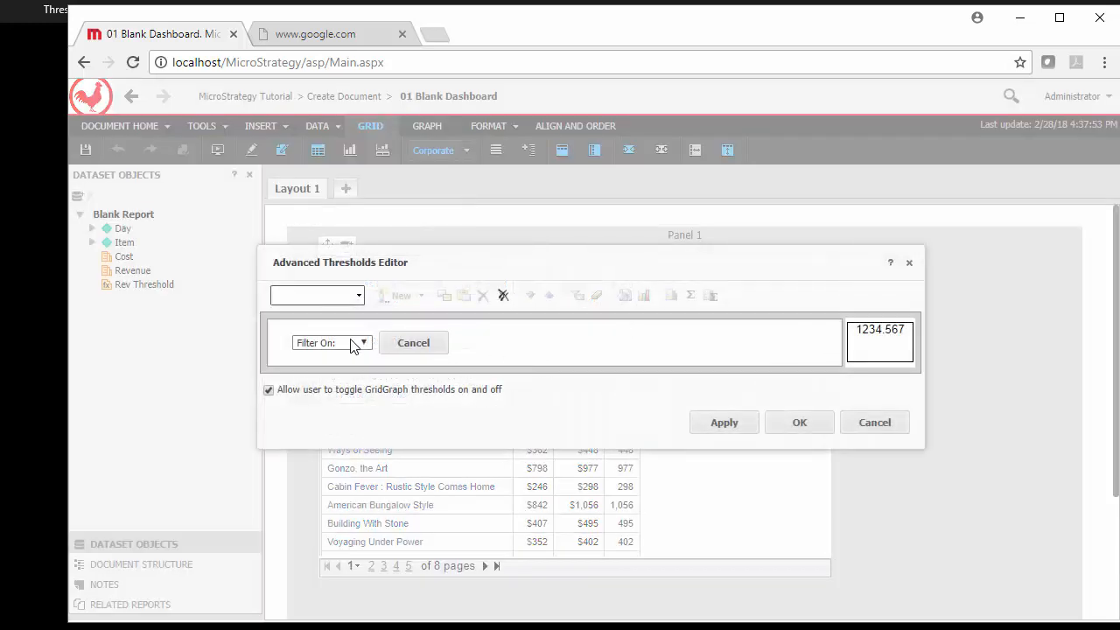
{"action": "left_click", "coordinate": [360, 343]}
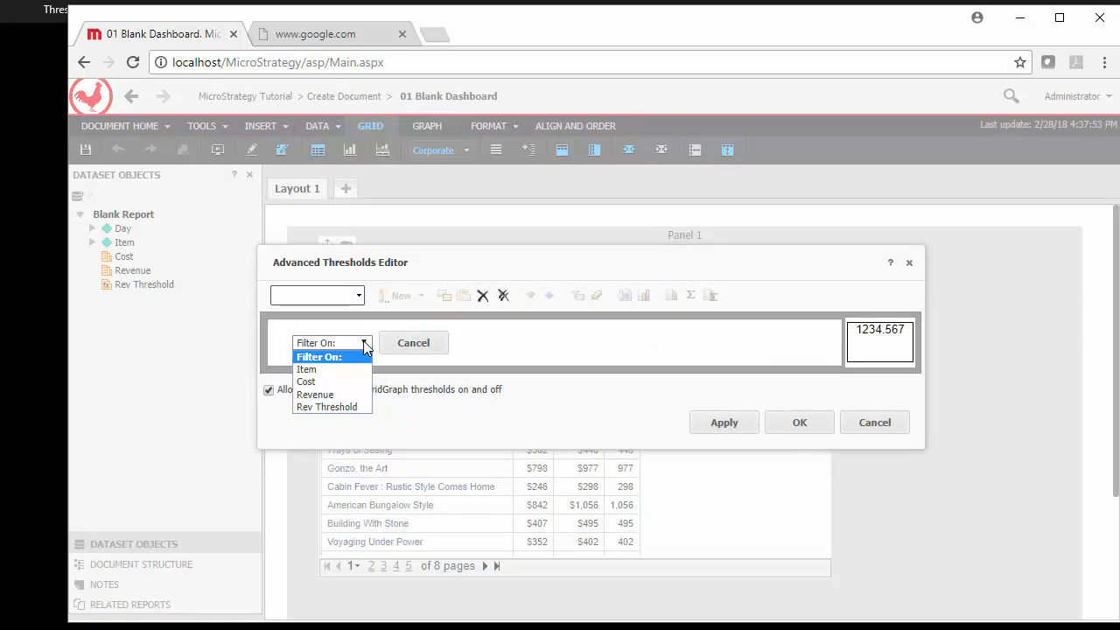
{"action": "mouse_move", "coordinate": [354, 395]}
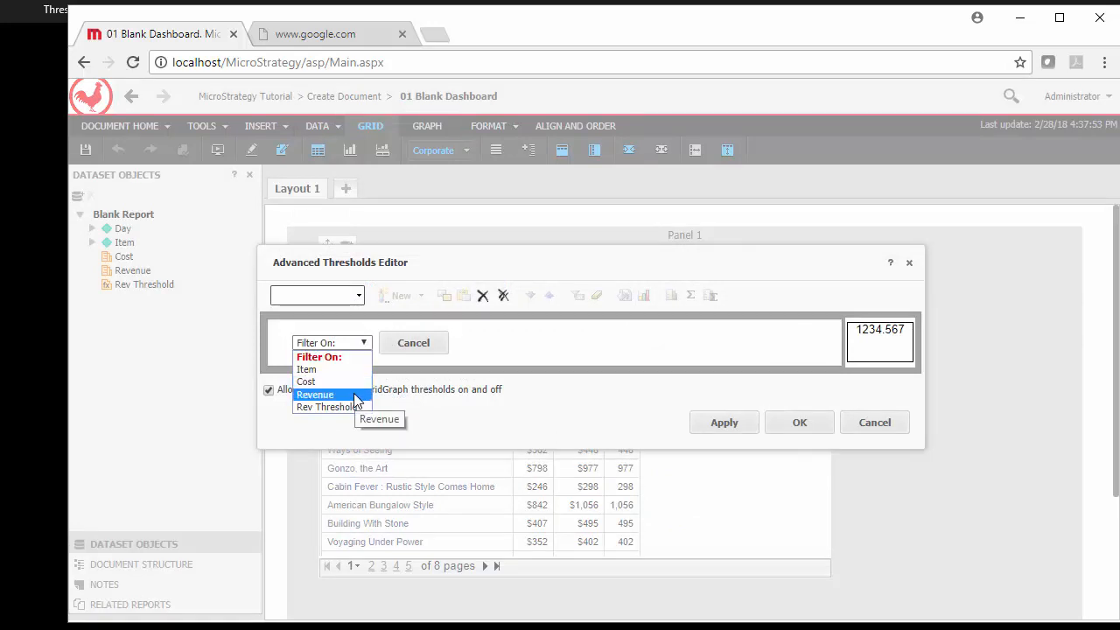
{"action": "mouse_move", "coordinate": [332, 407]}
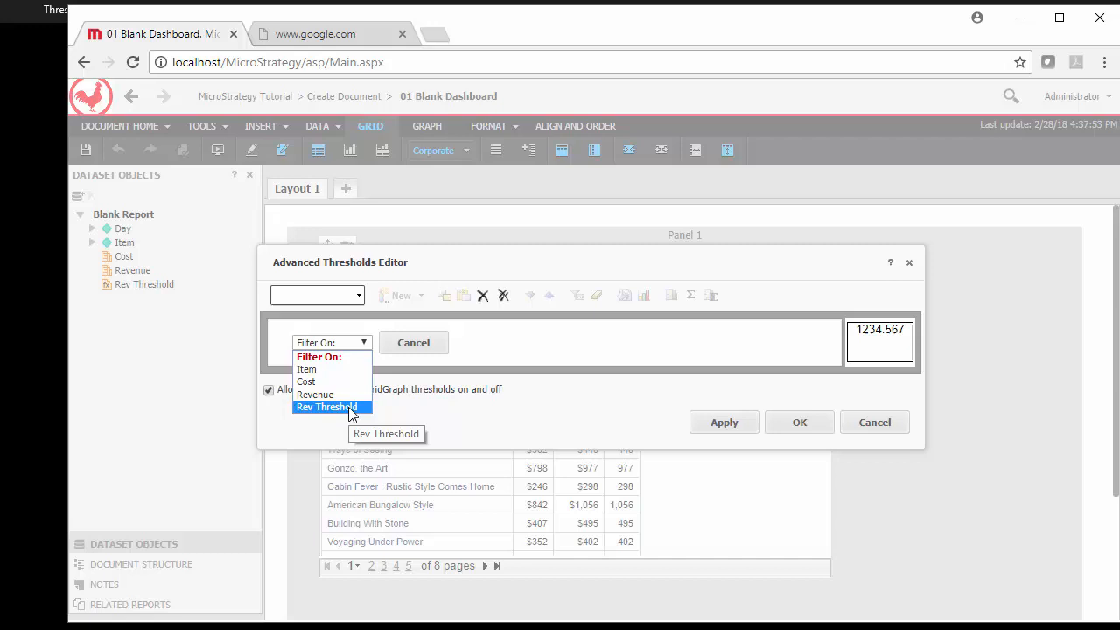
{"action": "left_click", "coordinate": [328, 407]}
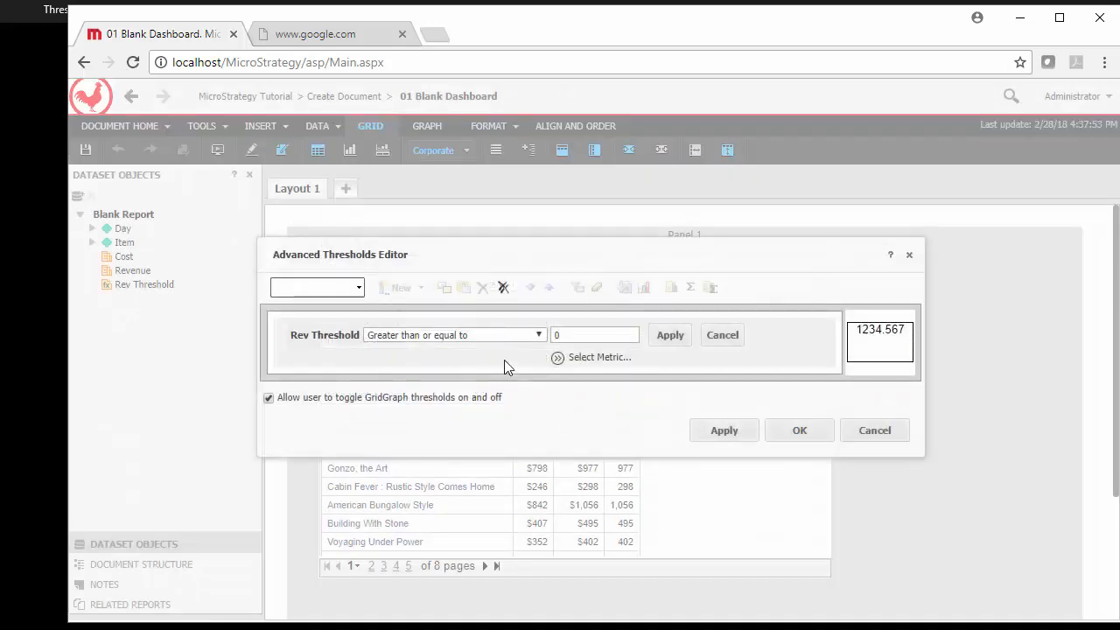
{"action": "left_click", "coordinate": [594, 335]}
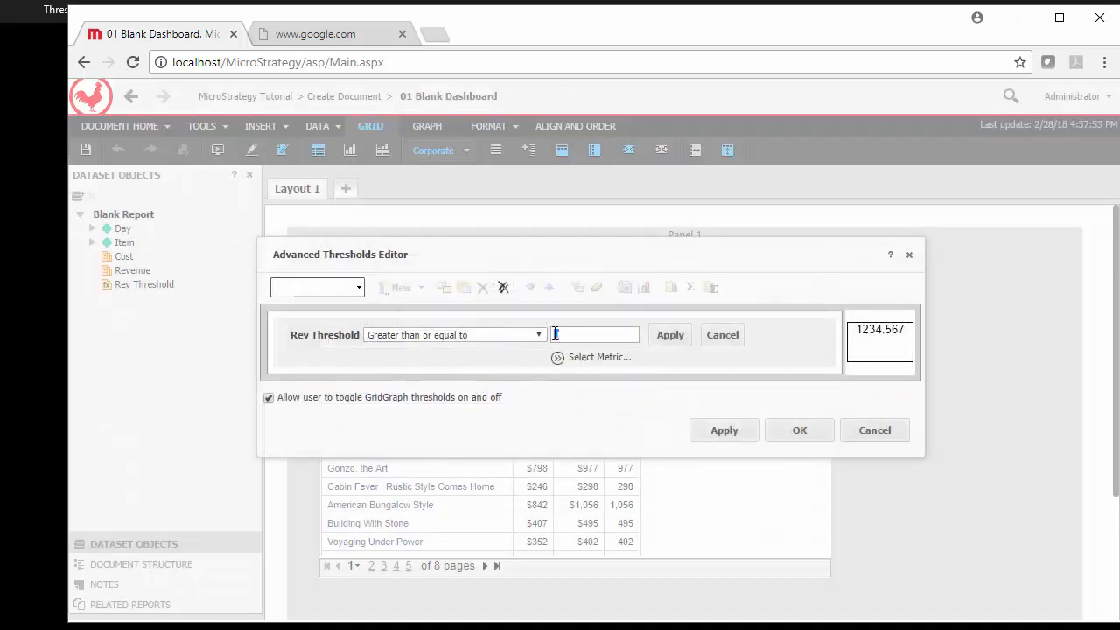
{"action": "type", "text": "16"}
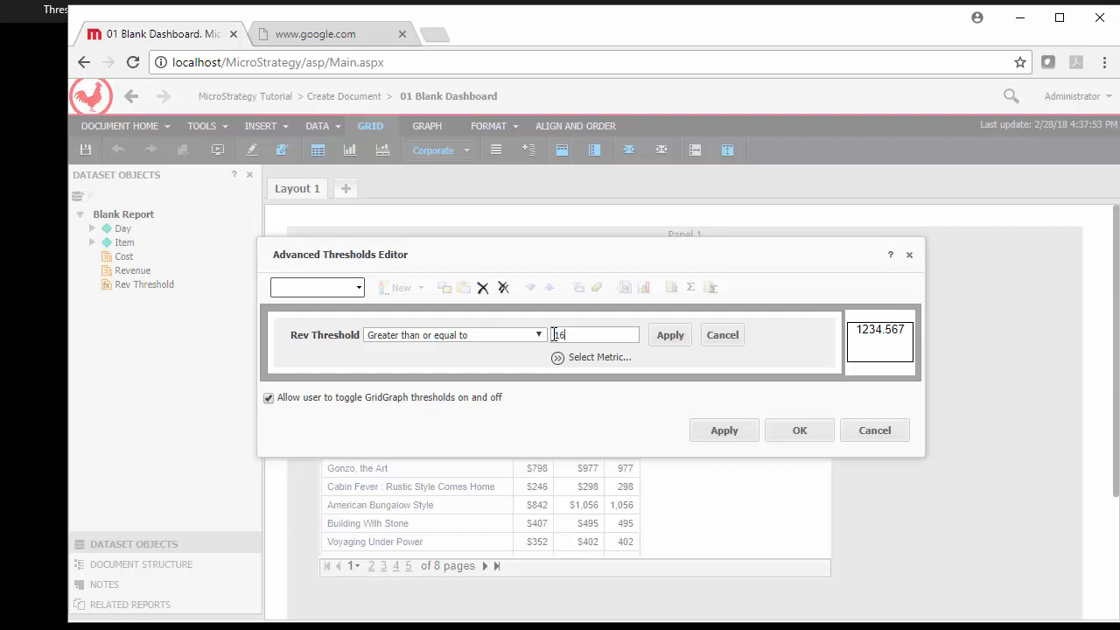
{"action": "type", "text": "1500"}
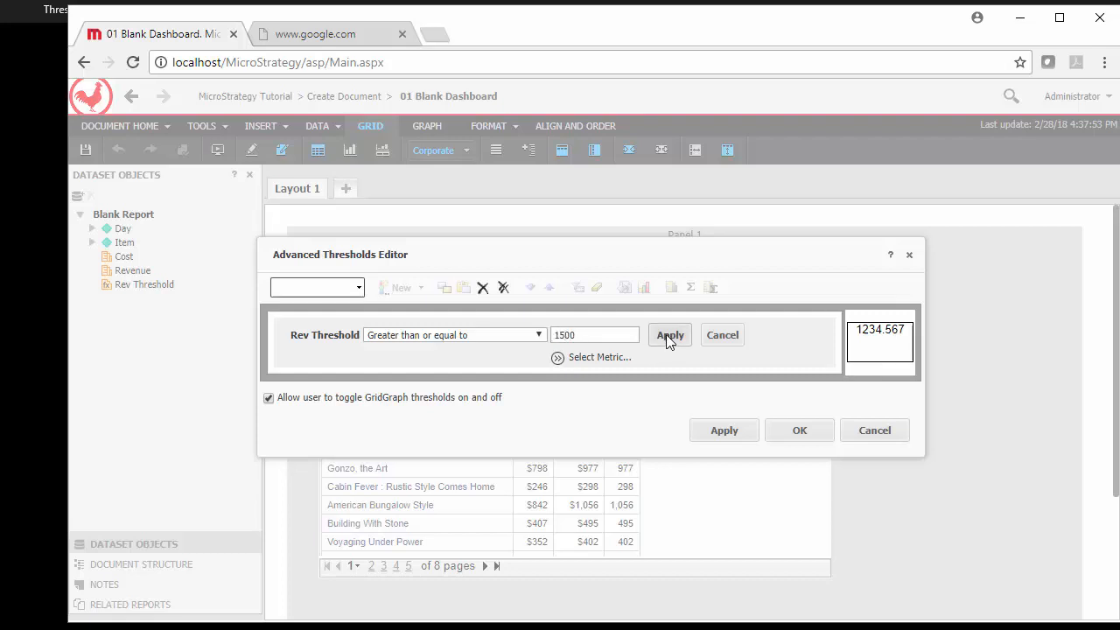
{"action": "left_click", "coordinate": [671, 334]}
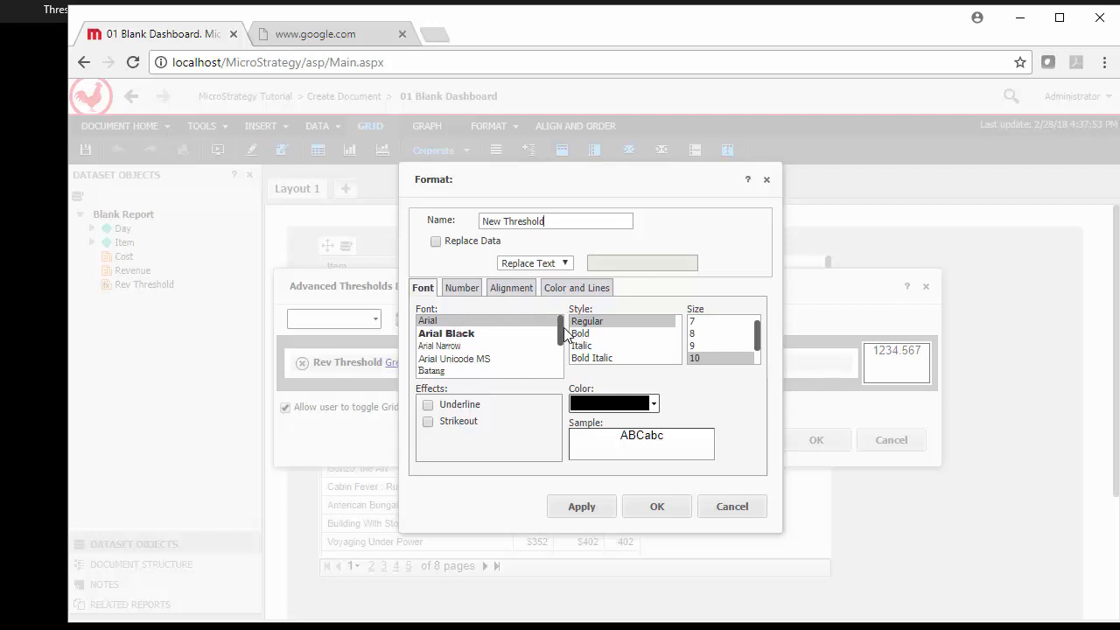
Step: Scroll the threshold's font list down to the Webdings and Wingdings fonts
{"action": "scroll", "scroll_direction": "down", "scroll_amount": 3}
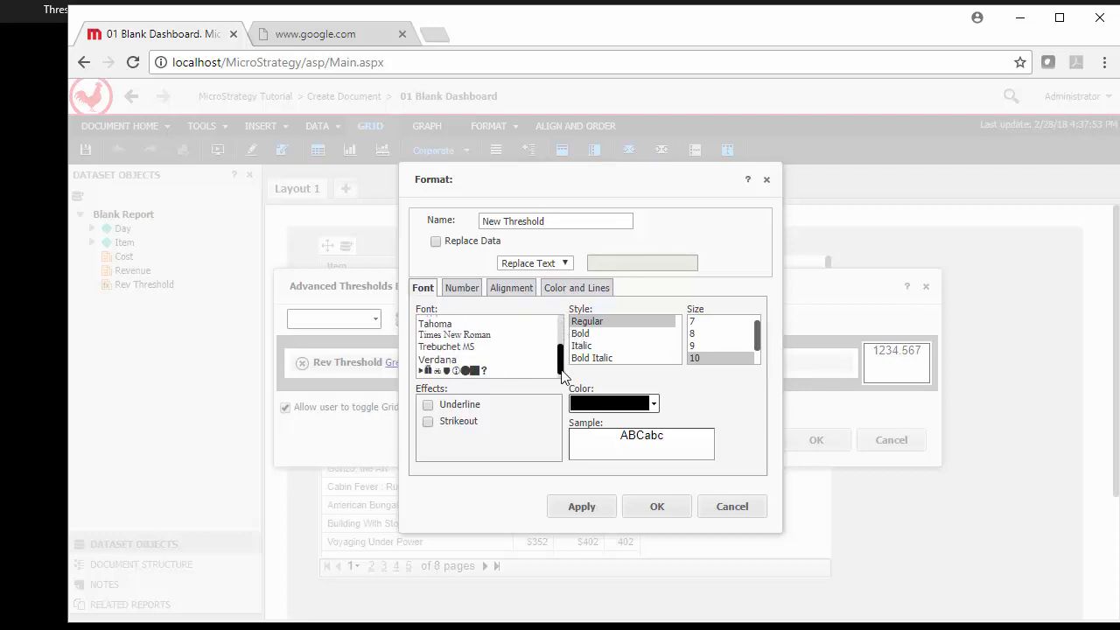
{"action": "scroll", "scroll_direction": "down", "scroll_amount": 3}
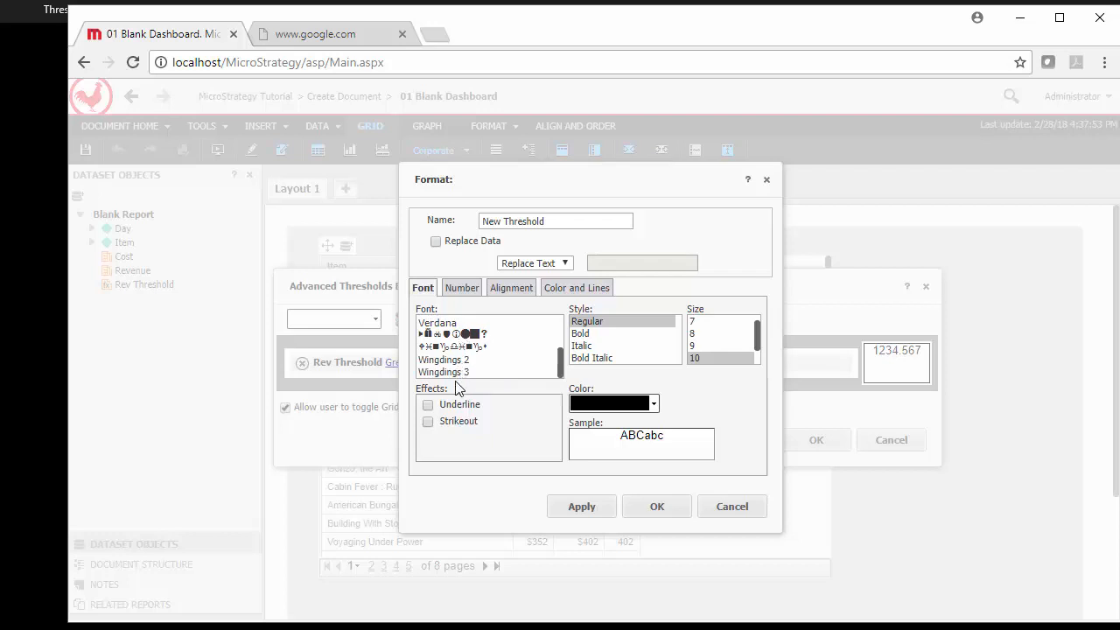
{"action": "mouse_move", "coordinate": [441, 350]}
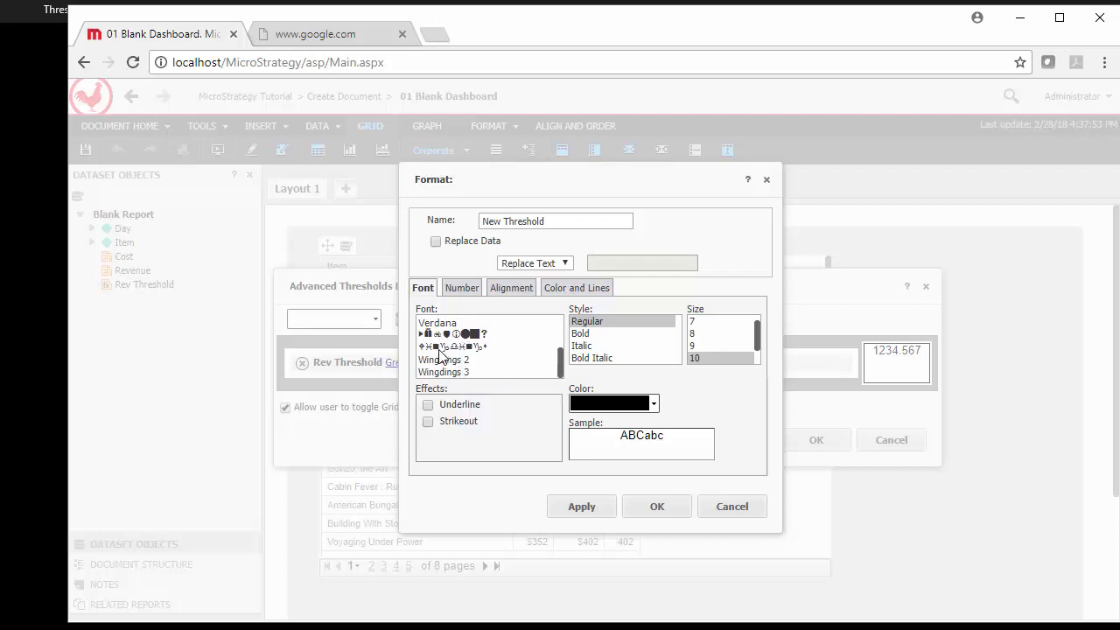
{"action": "mouse_move", "coordinate": [433, 376]}
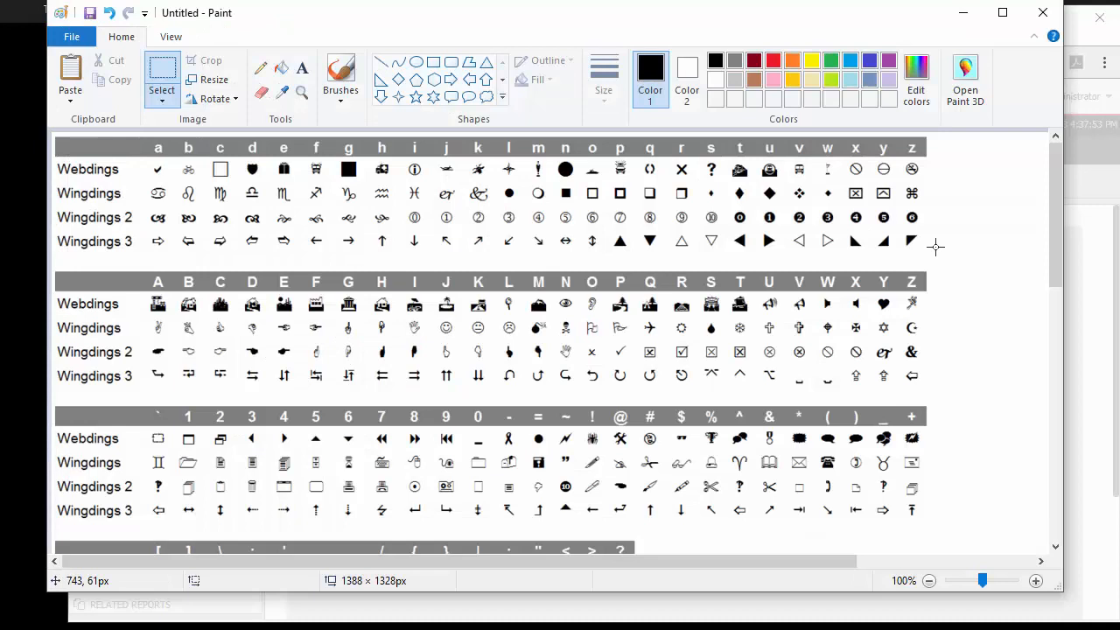
{"action": "mouse_move", "coordinate": [567, 160]}
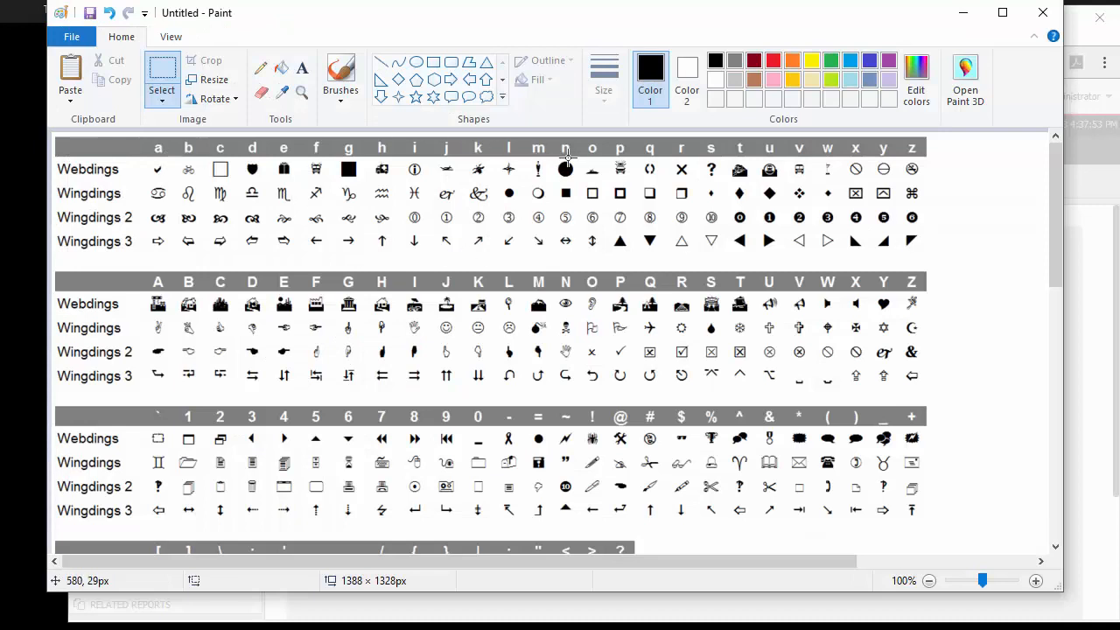
{"action": "mouse_move", "coordinate": [157, 295]}
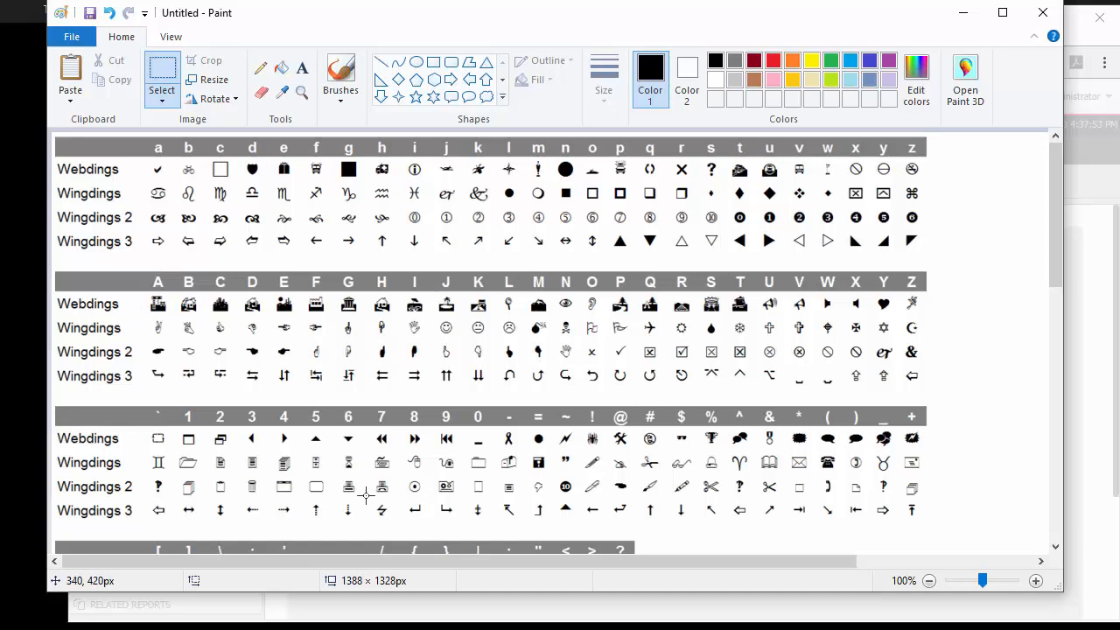
{"action": "mouse_move", "coordinate": [70, 169]}
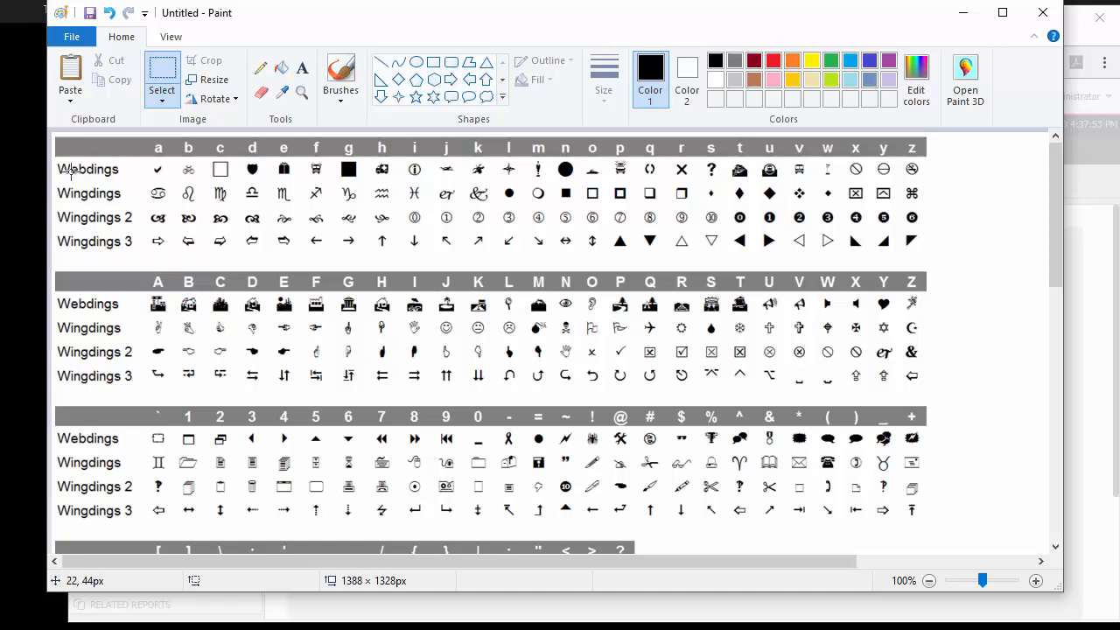
{"action": "mouse_move", "coordinate": [157, 175]}
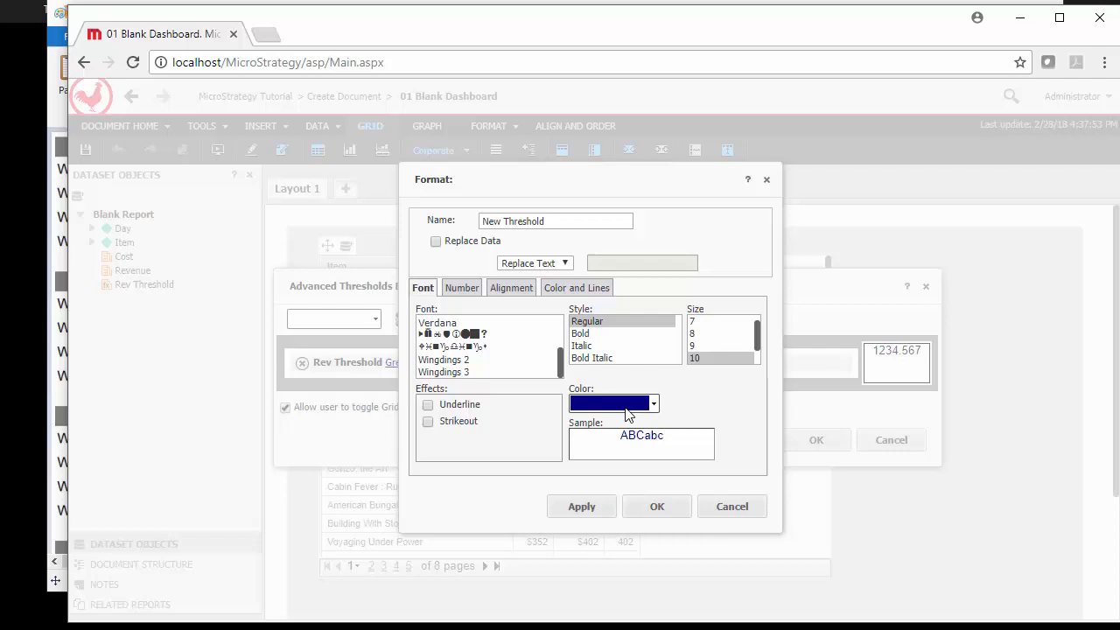
Step: Format the 1500 threshold as Webdings replacement text 'a' at size 12, and save
{"action": "left_click", "coordinate": [455, 333]}
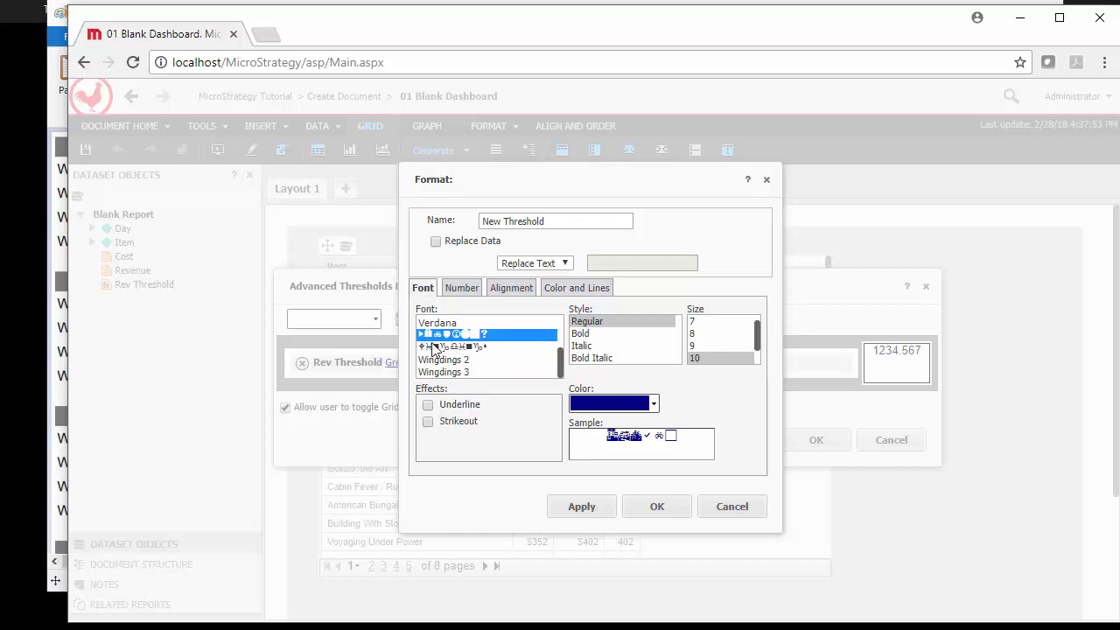
{"action": "mouse_move", "coordinate": [468, 350]}
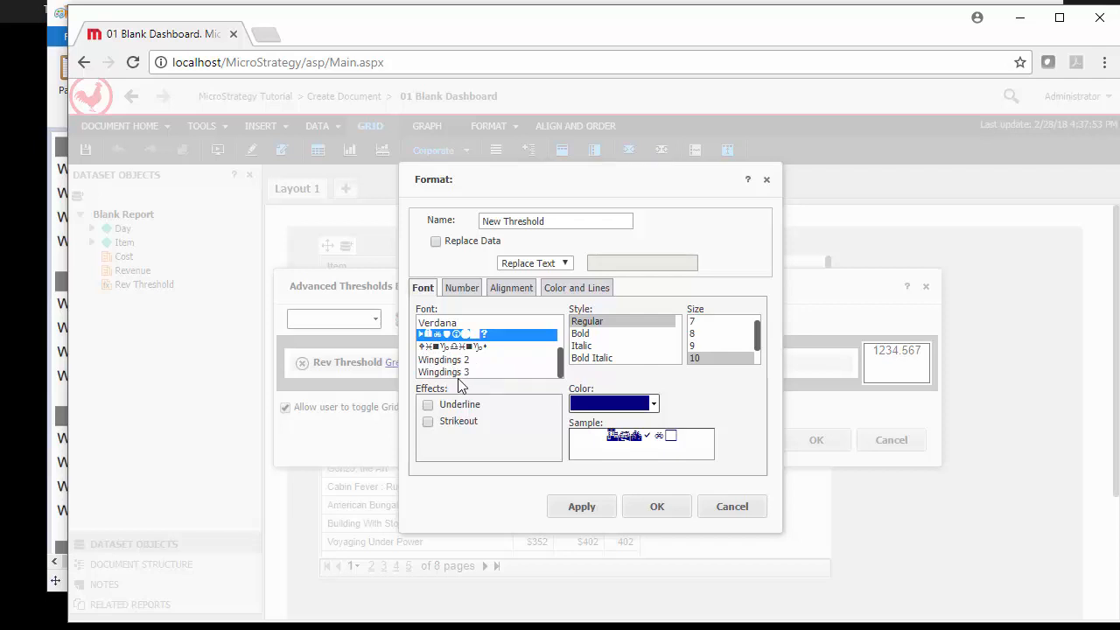
{"action": "mouse_move", "coordinate": [755, 368]}
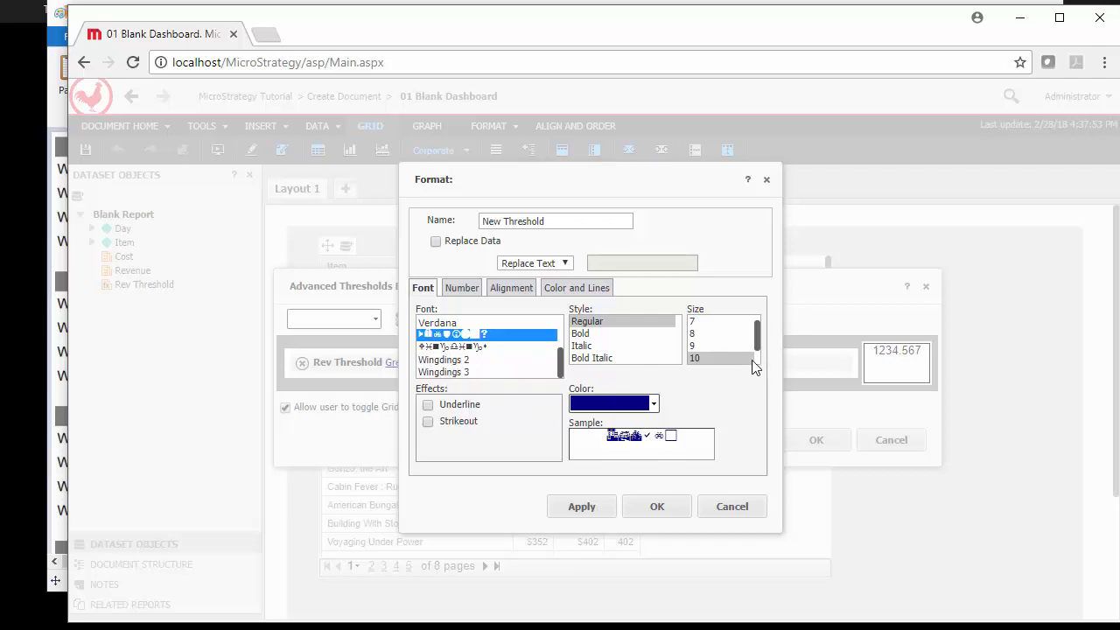
{"action": "left_click", "coordinate": [716, 340]}
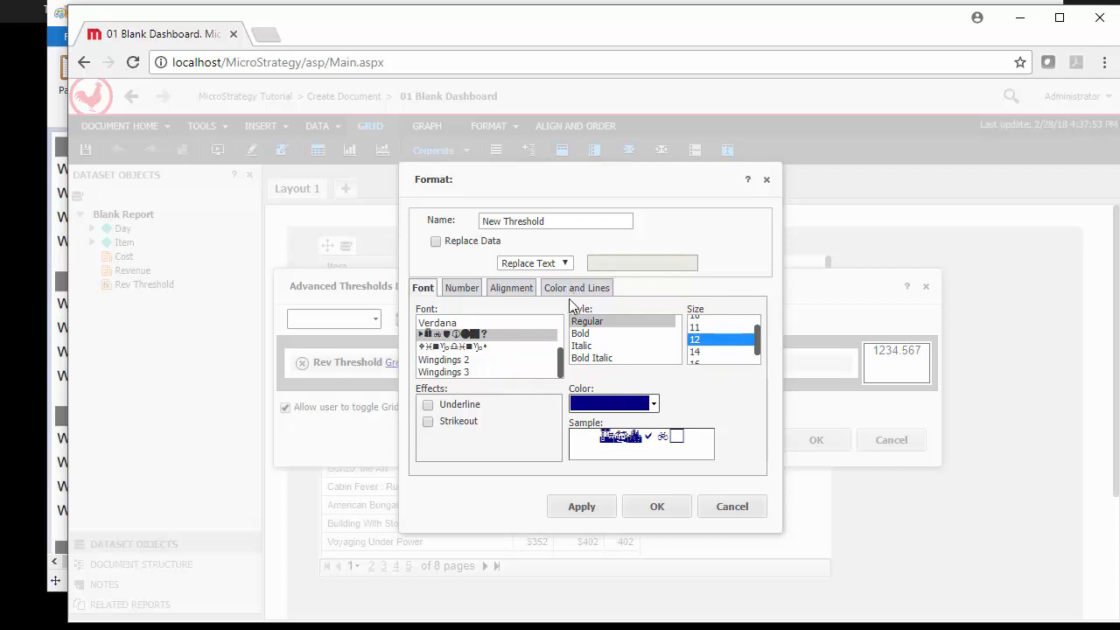
{"action": "left_click", "coordinate": [436, 241]}
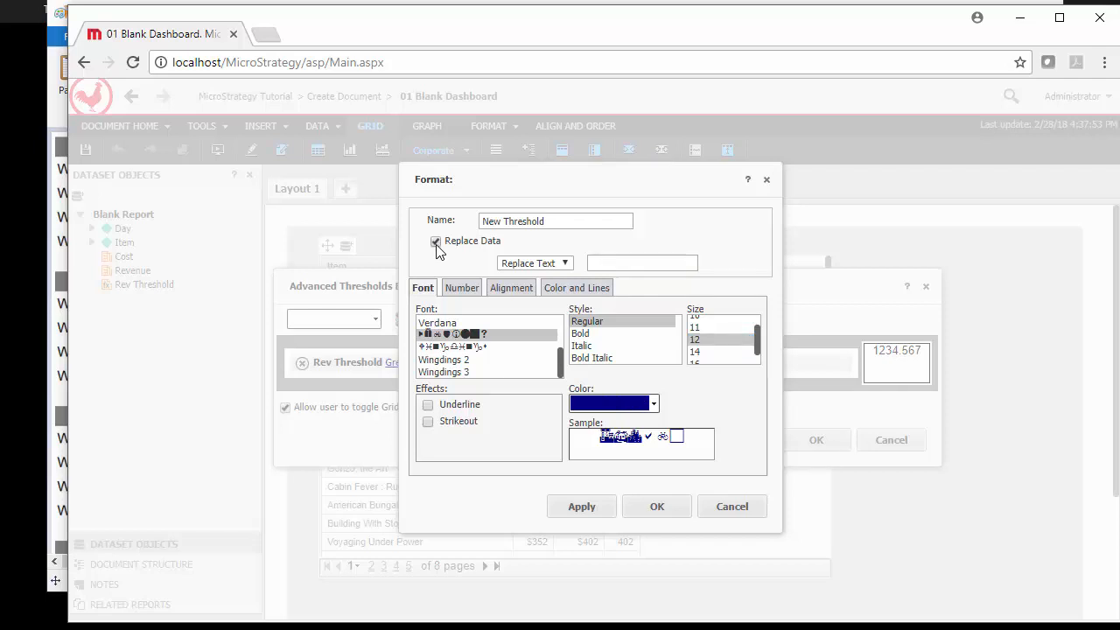
{"action": "type", "text": "a"}
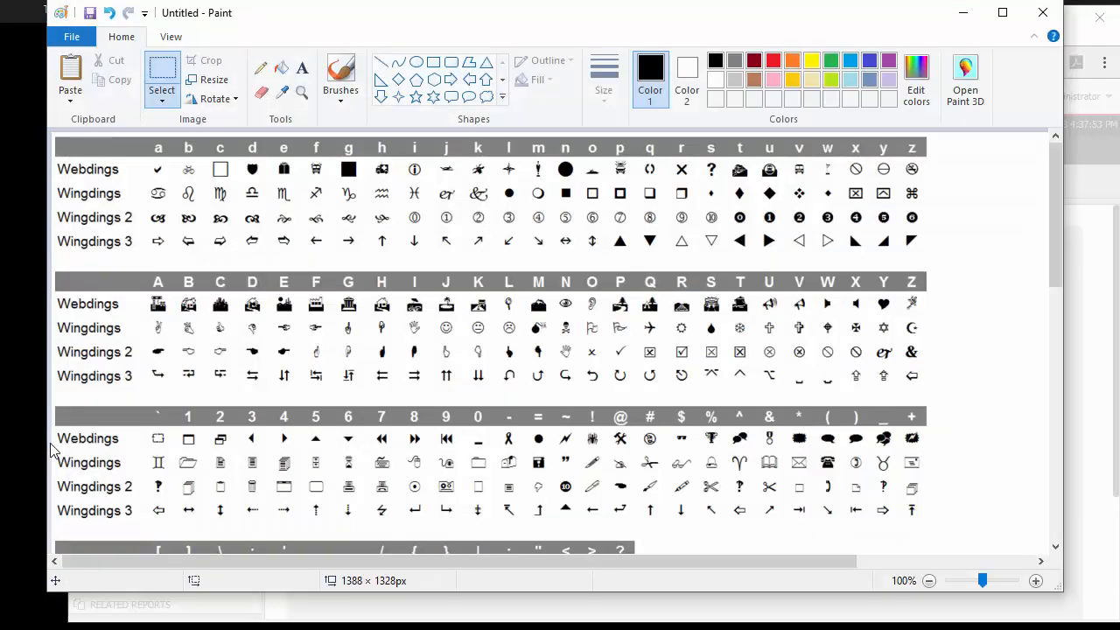
{"action": "mouse_move", "coordinate": [158, 169]}
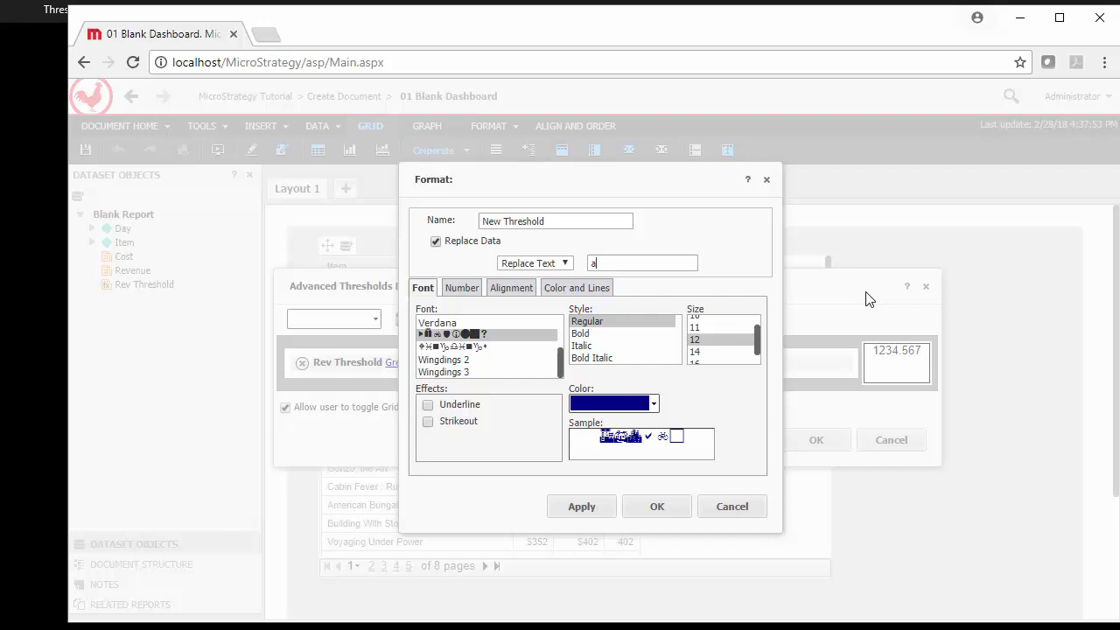
{"action": "left_click", "coordinate": [658, 506]}
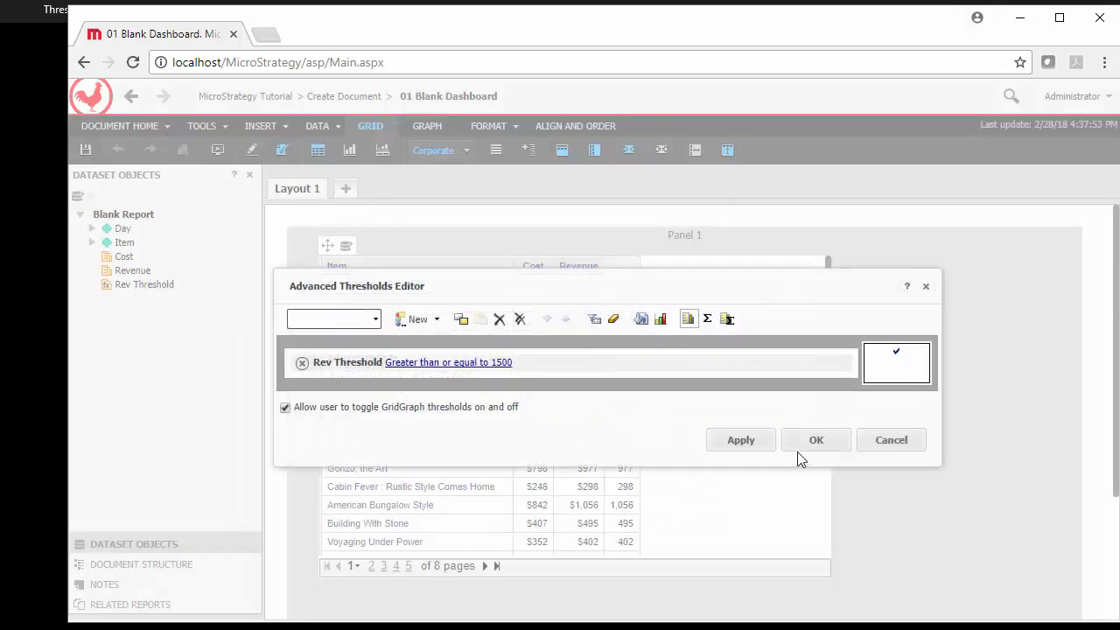
{"action": "left_click", "coordinate": [815, 439]}
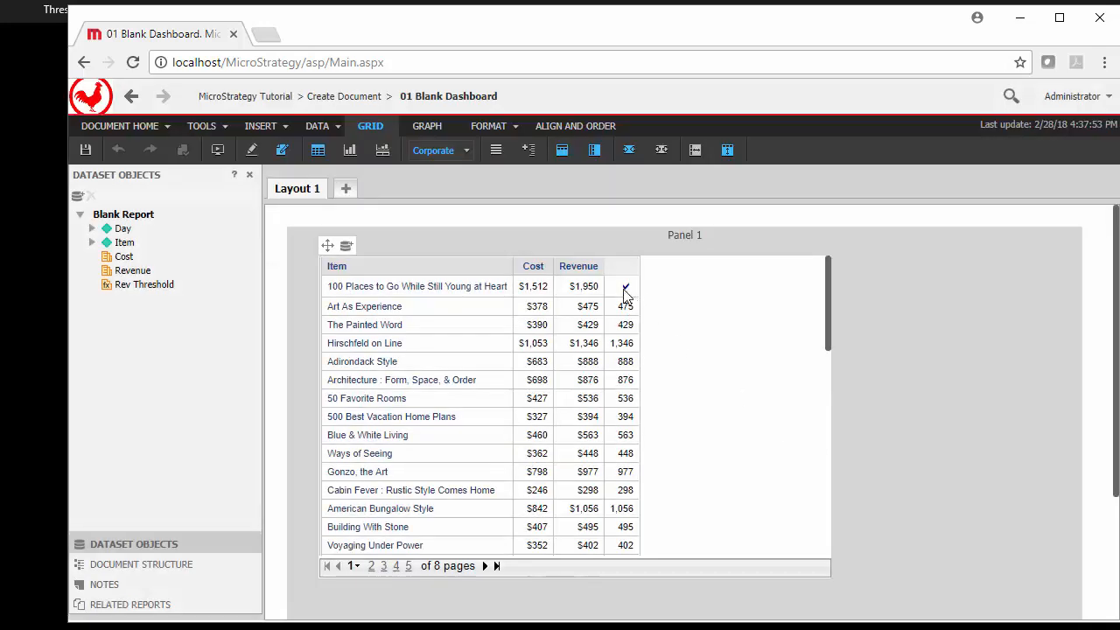
Step: Reopen Advanced Thresholds, copy the 1500 threshold and change the copy's value to 1000
{"action": "right_click", "coordinate": [625, 286]}
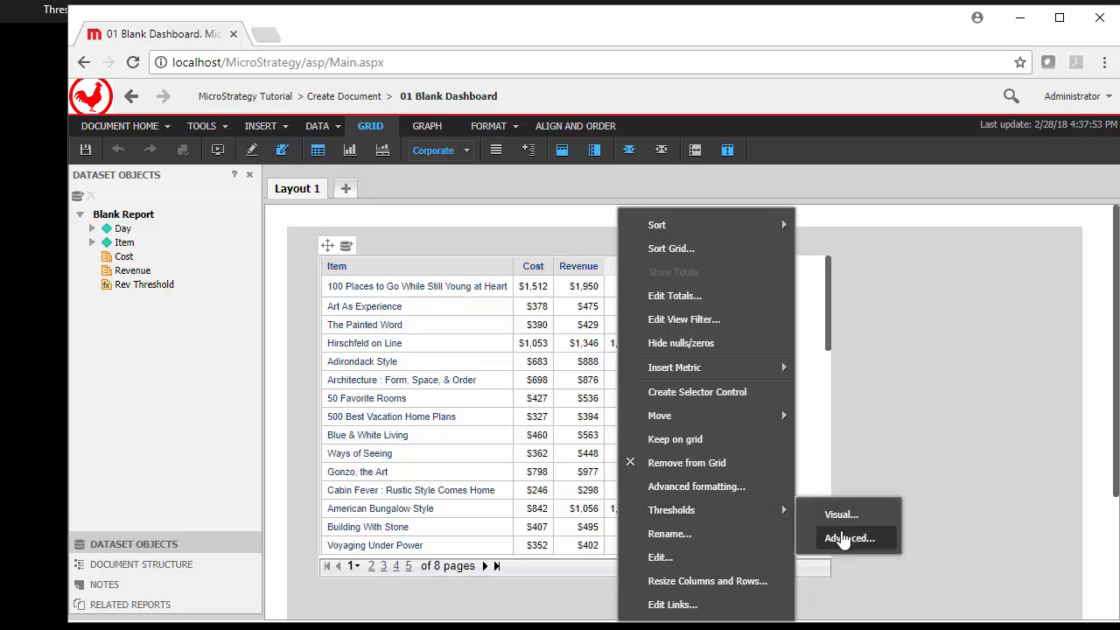
{"action": "left_click", "coordinate": [852, 539]}
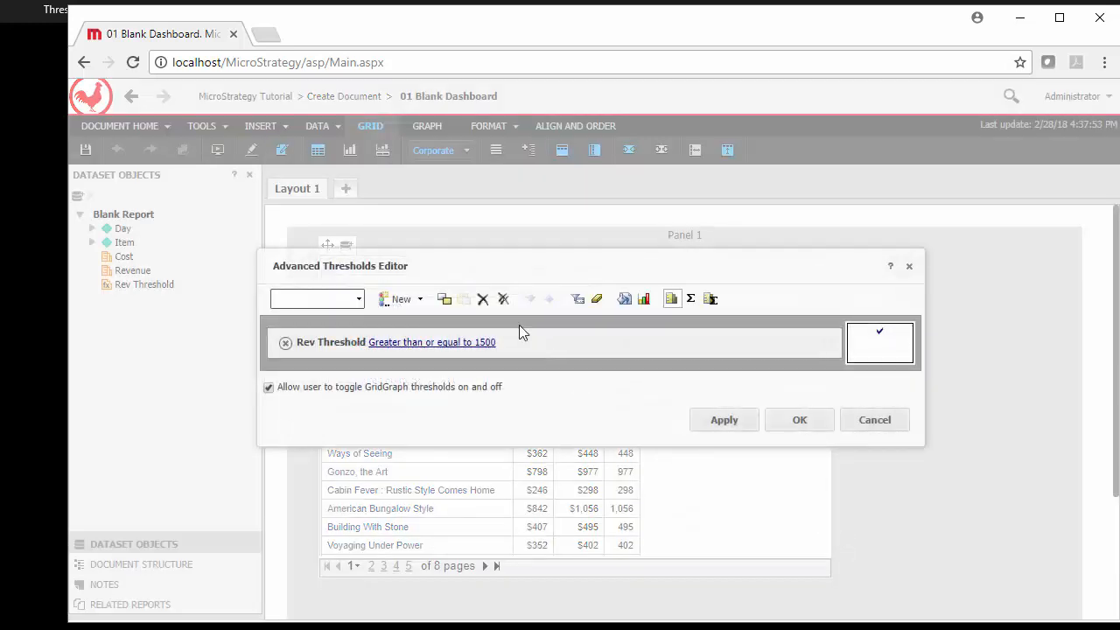
{"action": "left_click", "coordinate": [395, 298]}
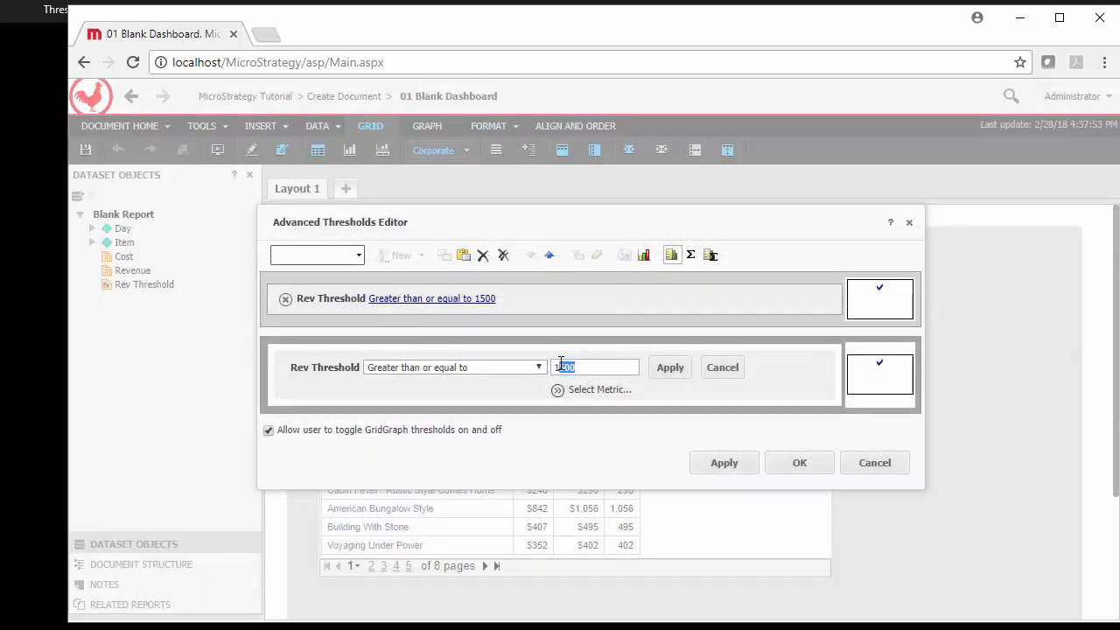
{"action": "type", "text": "1000"}
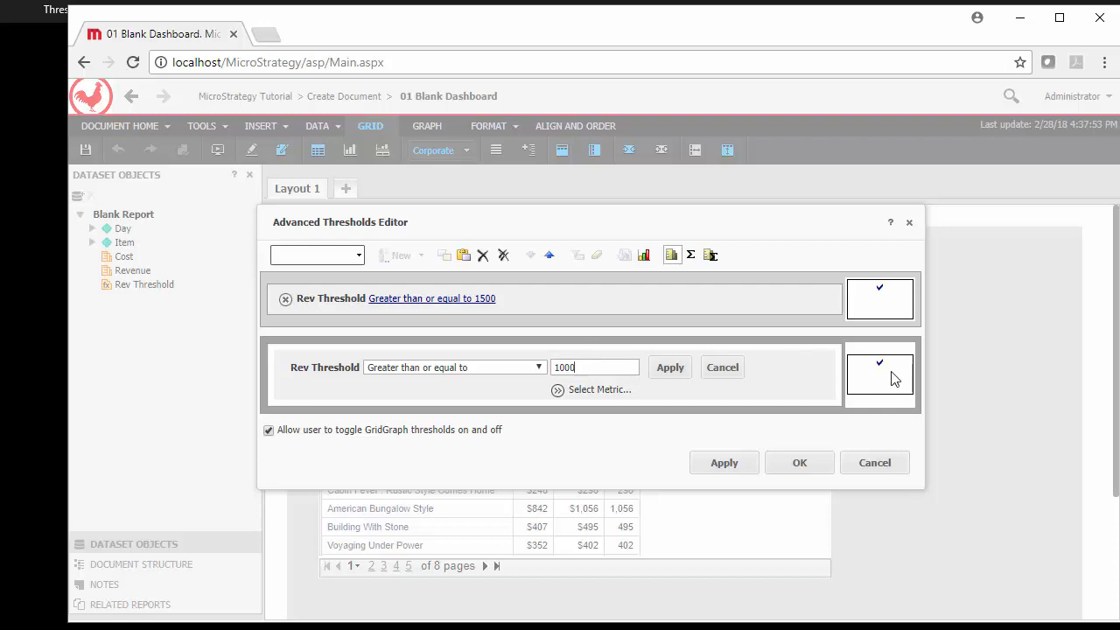
{"action": "left_click", "coordinate": [671, 367]}
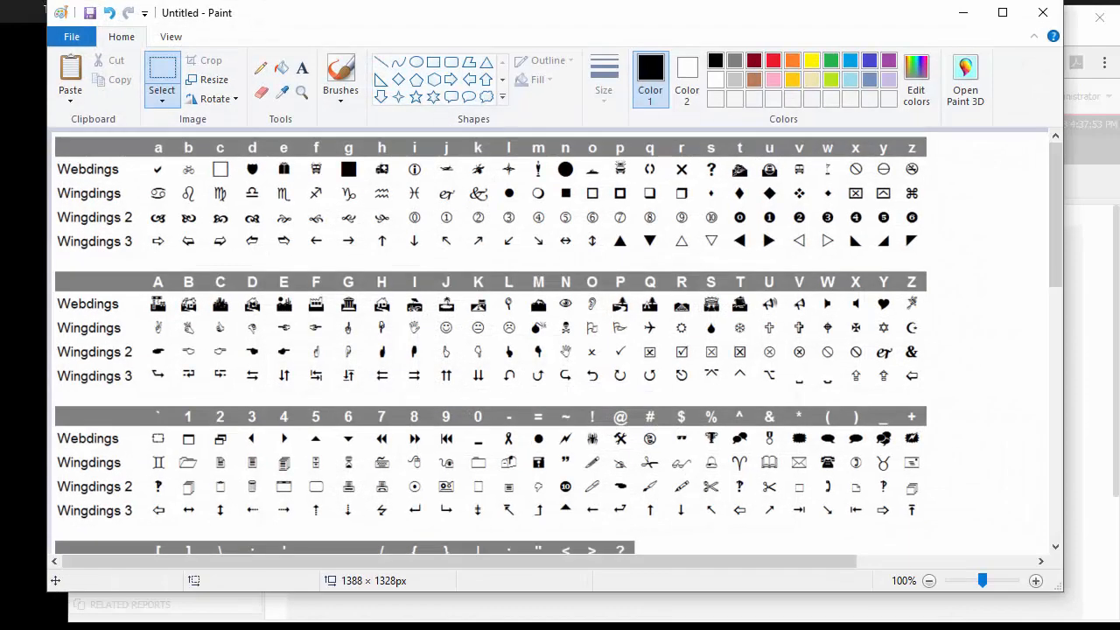
{"action": "mouse_move", "coordinate": [570, 255]}
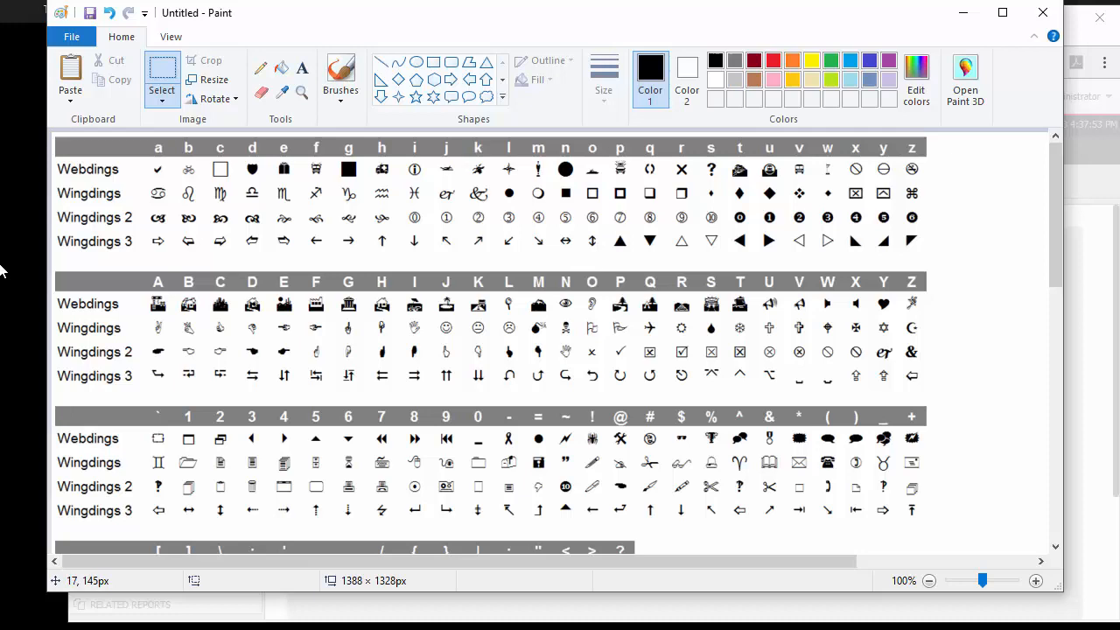
{"action": "mouse_move", "coordinate": [744, 123]}
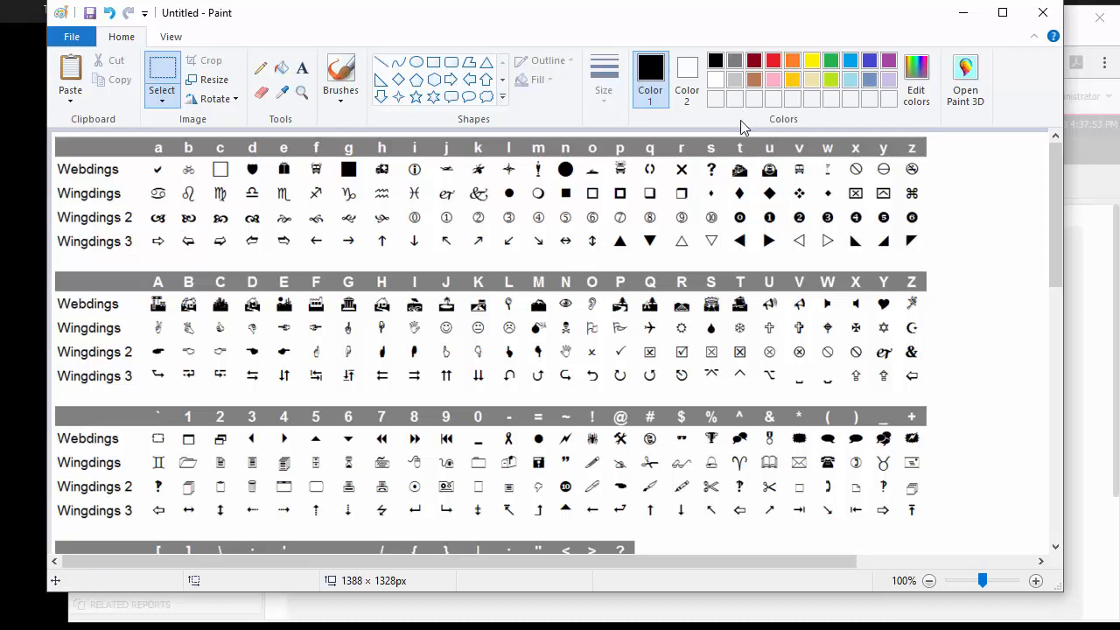
{"action": "mouse_move", "coordinate": [965, 14]}
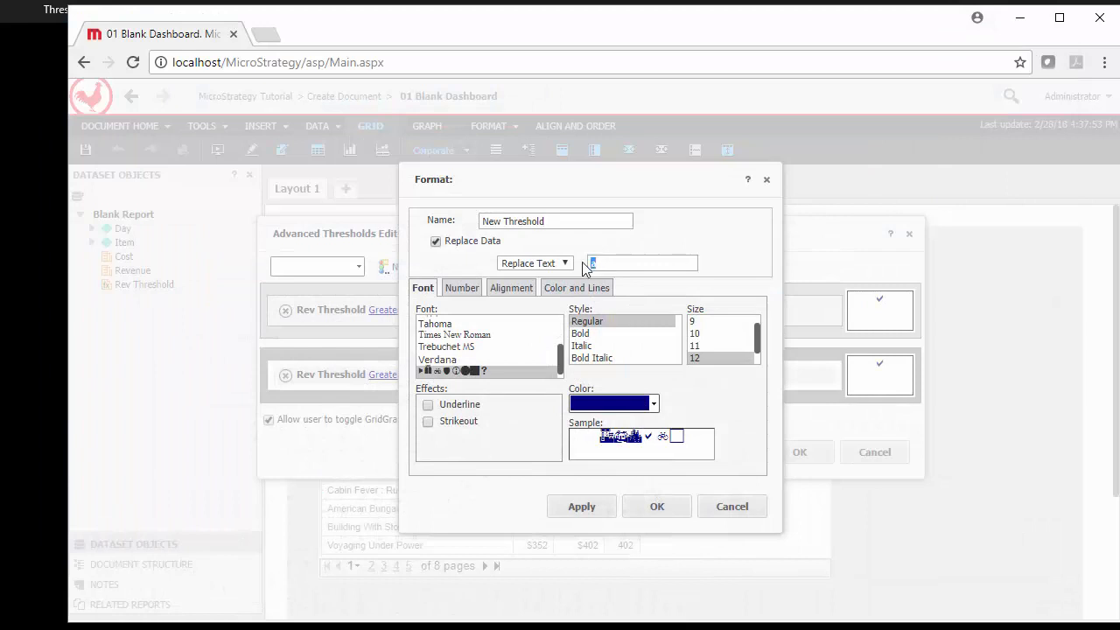
Step: Give the 1000 threshold replacement text 'p' in Wingdings 3
{"action": "type", "text": "p"}
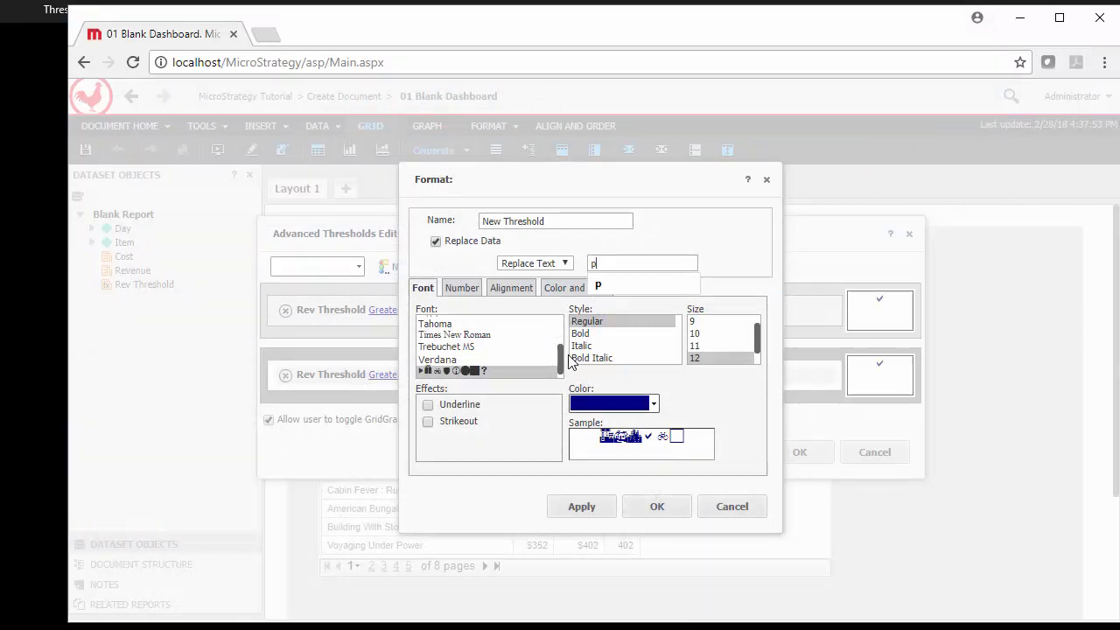
{"action": "left_click", "coordinate": [444, 372]}
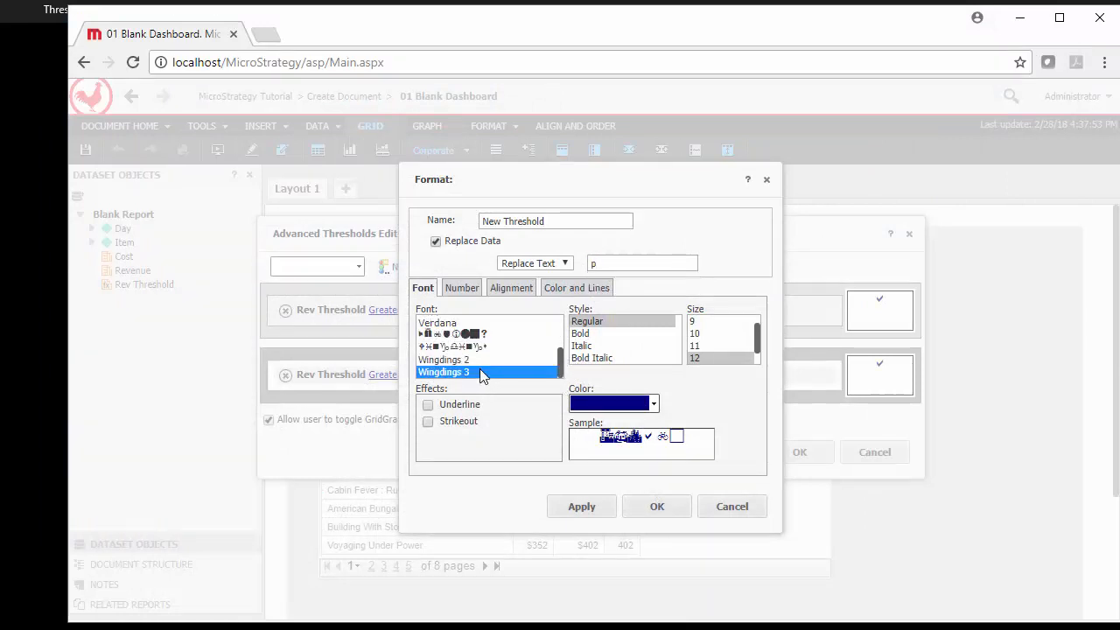
{"action": "left_click", "coordinate": [651, 403]}
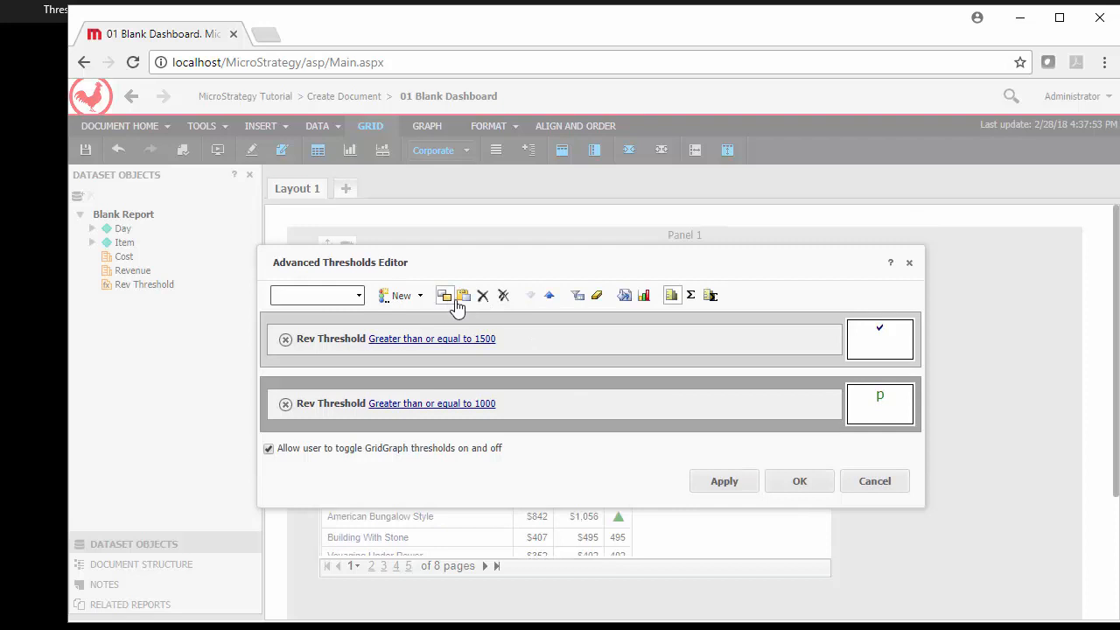
Step: Copy the 1000 threshold and give the copy text 'q' in yellow, size 14
{"action": "left_click", "coordinate": [463, 294]}
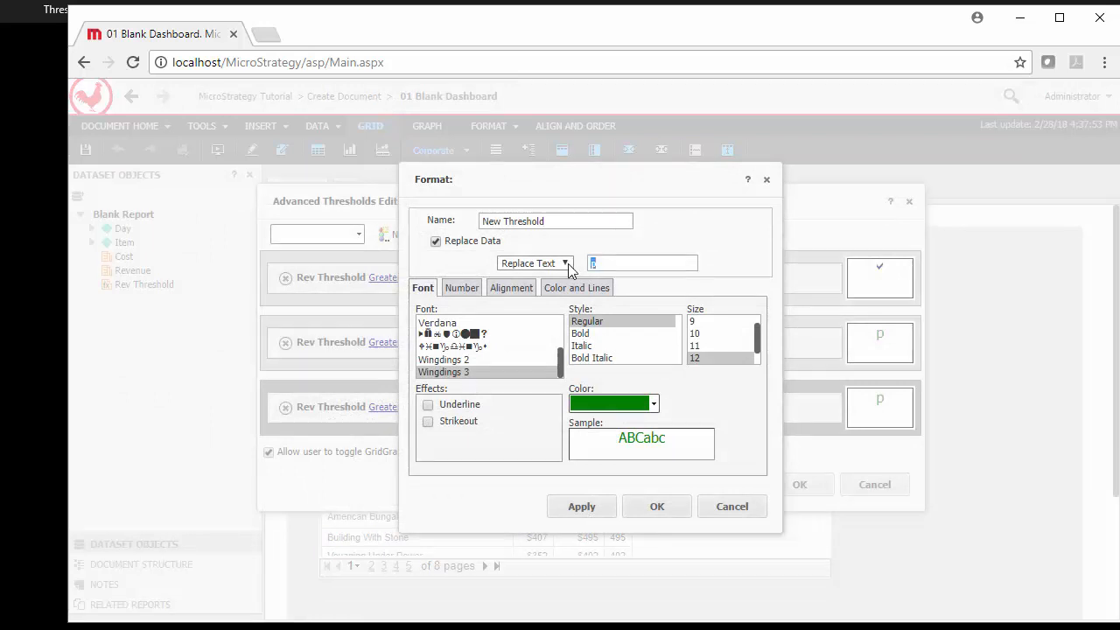
{"action": "type", "text": "q"}
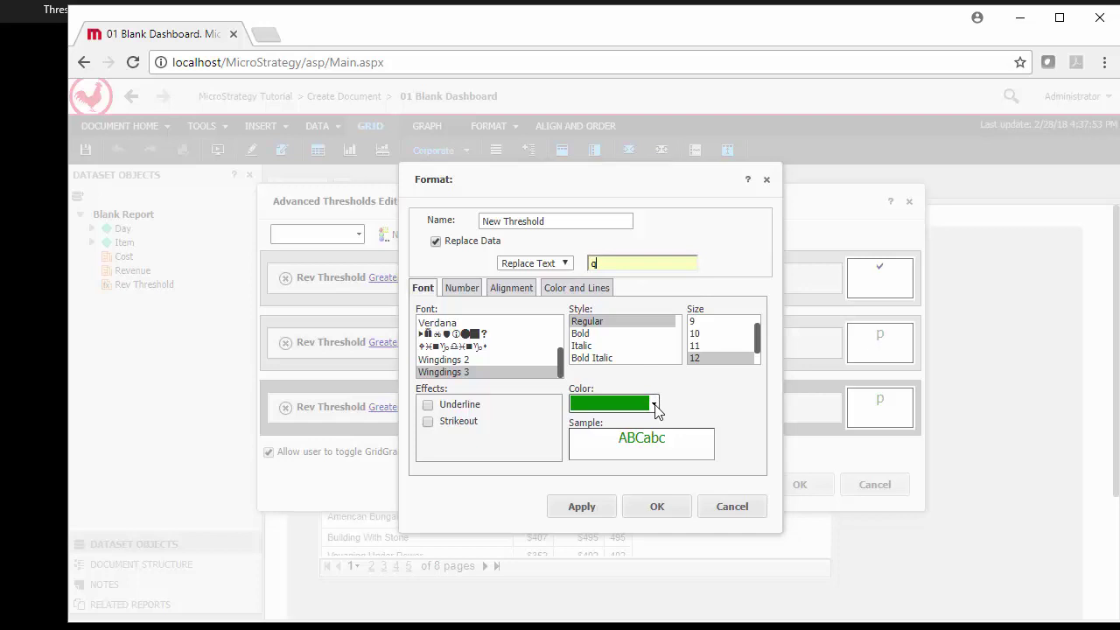
{"action": "left_click", "coordinate": [653, 403]}
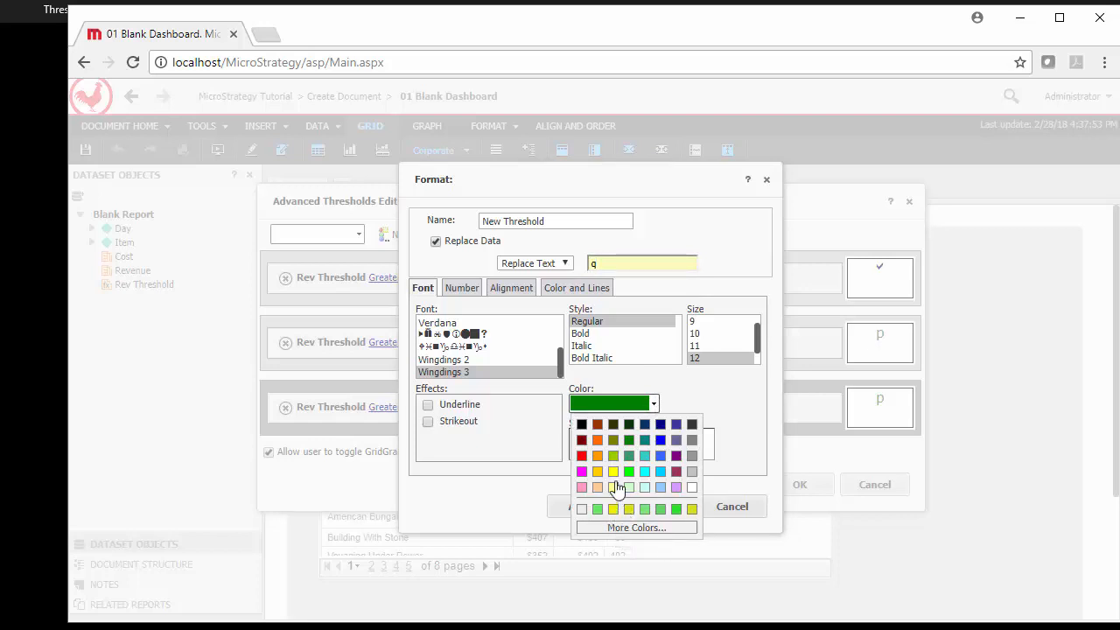
{"action": "left_click", "coordinate": [598, 472]}
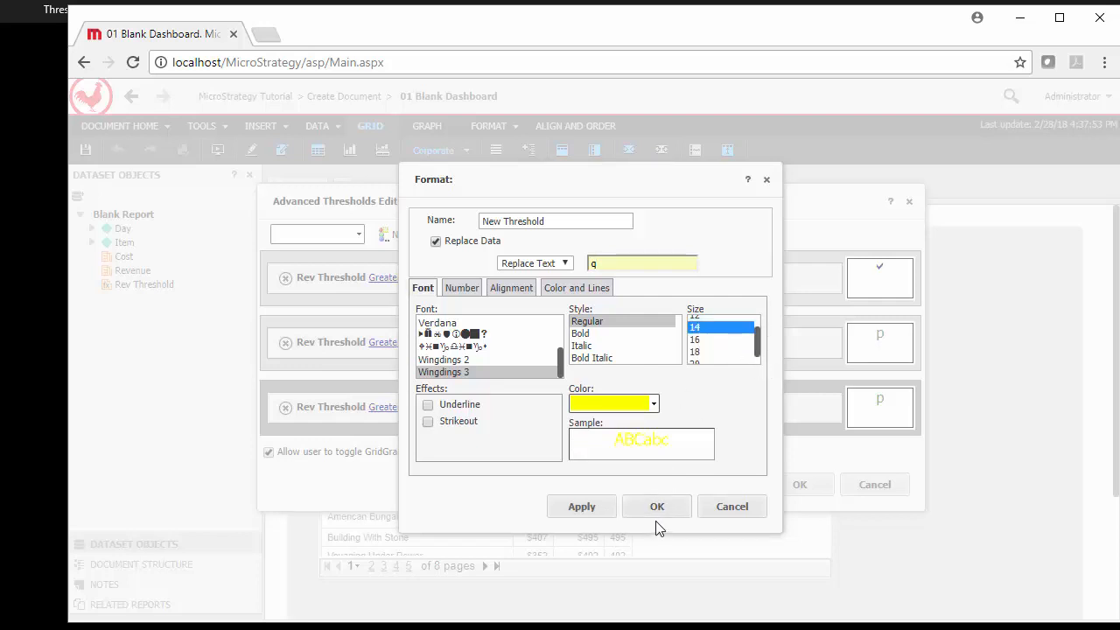
{"action": "left_click", "coordinate": [656, 506]}
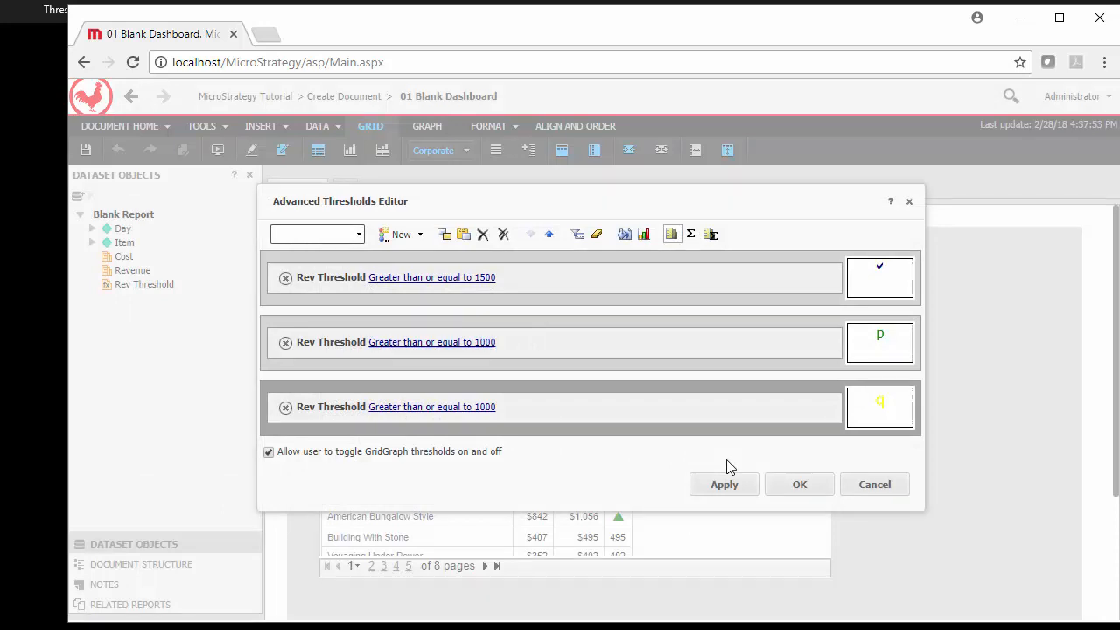
{"action": "mouse_move", "coordinate": [463, 418]}
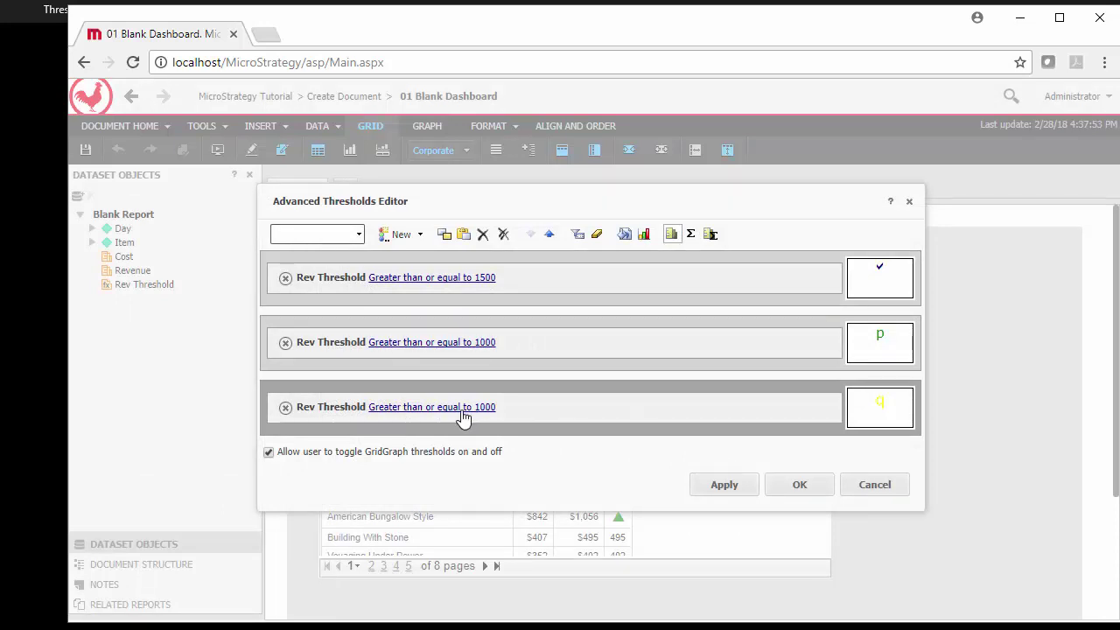
Step: Change the third threshold's condition value from 1000 to 500
{"action": "left_click", "coordinate": [431, 407]}
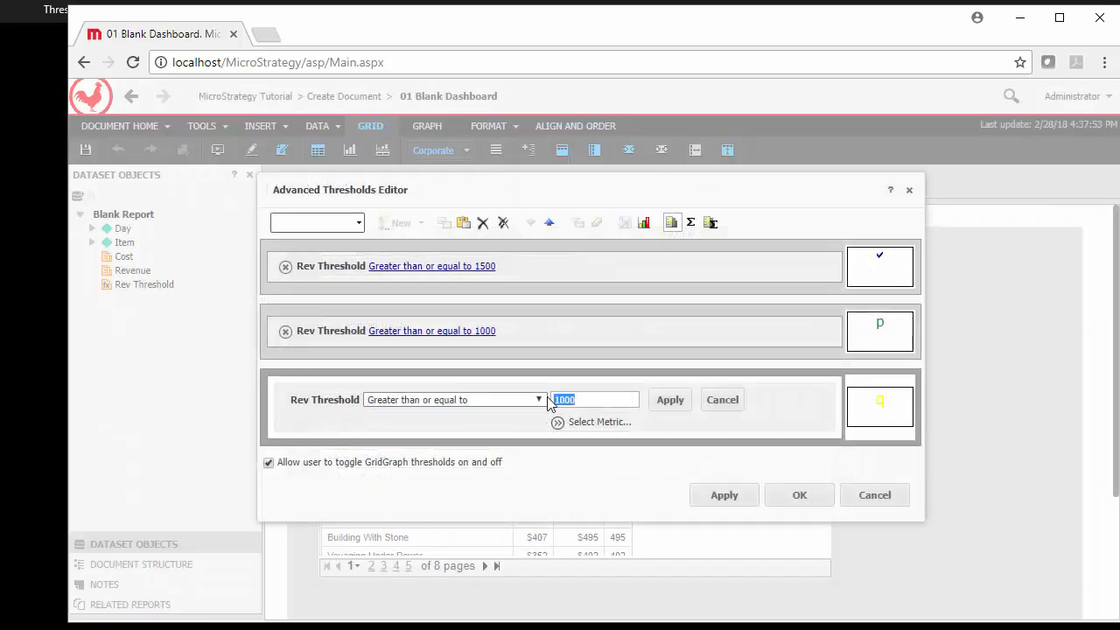
{"action": "type", "text": "500"}
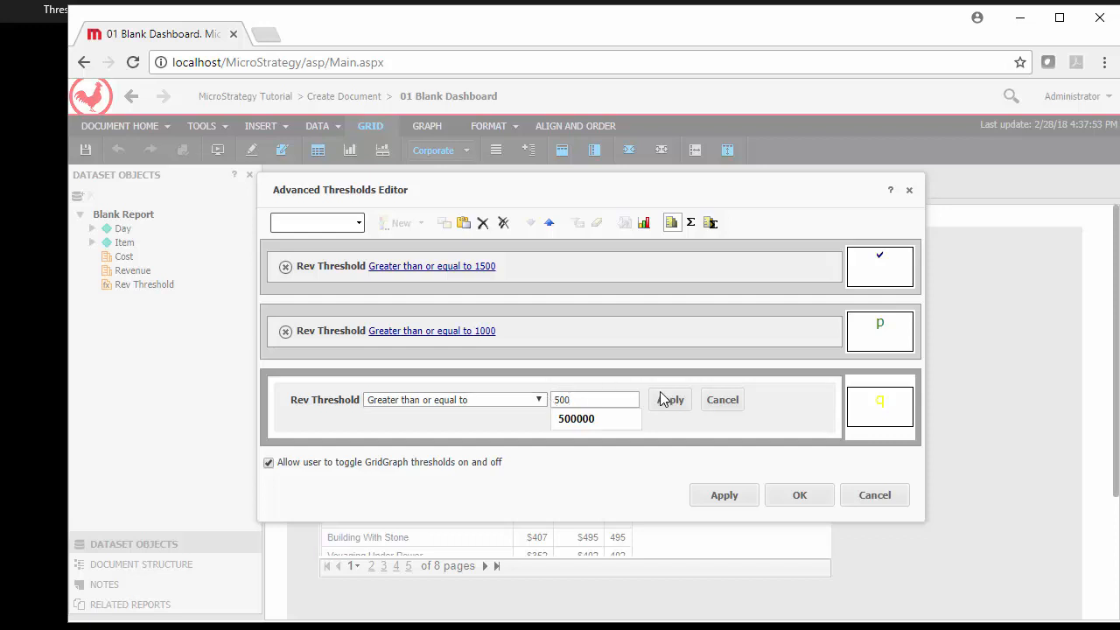
{"action": "left_click", "coordinate": [669, 399]}
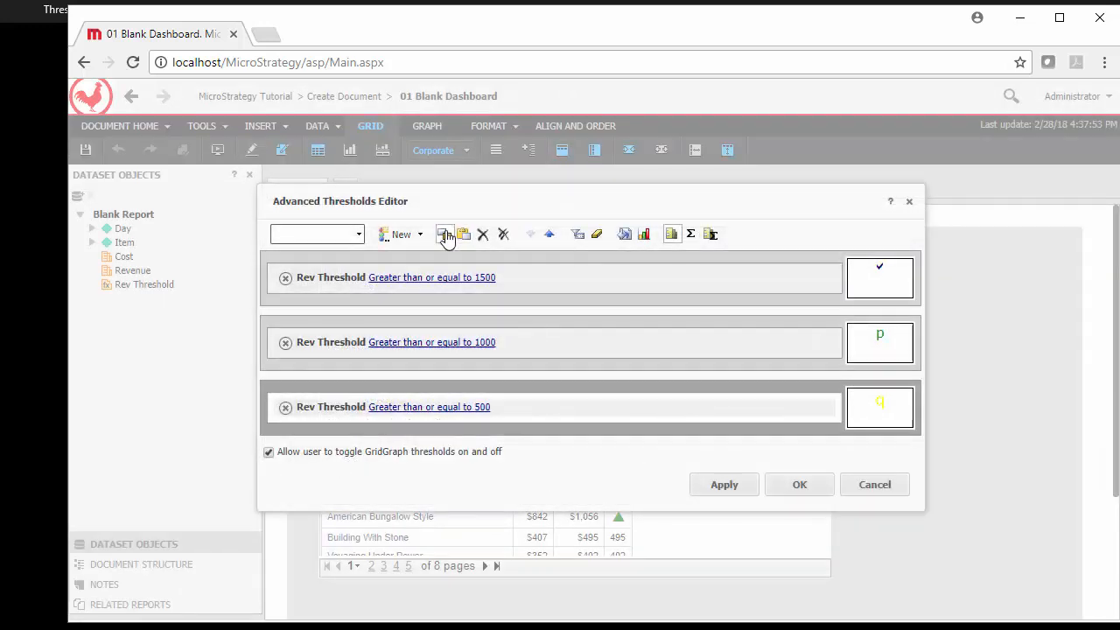
Step: Duplicate the 500 threshold and apply a greater than or equal to 0 condition
{"action": "left_click", "coordinate": [445, 234]}
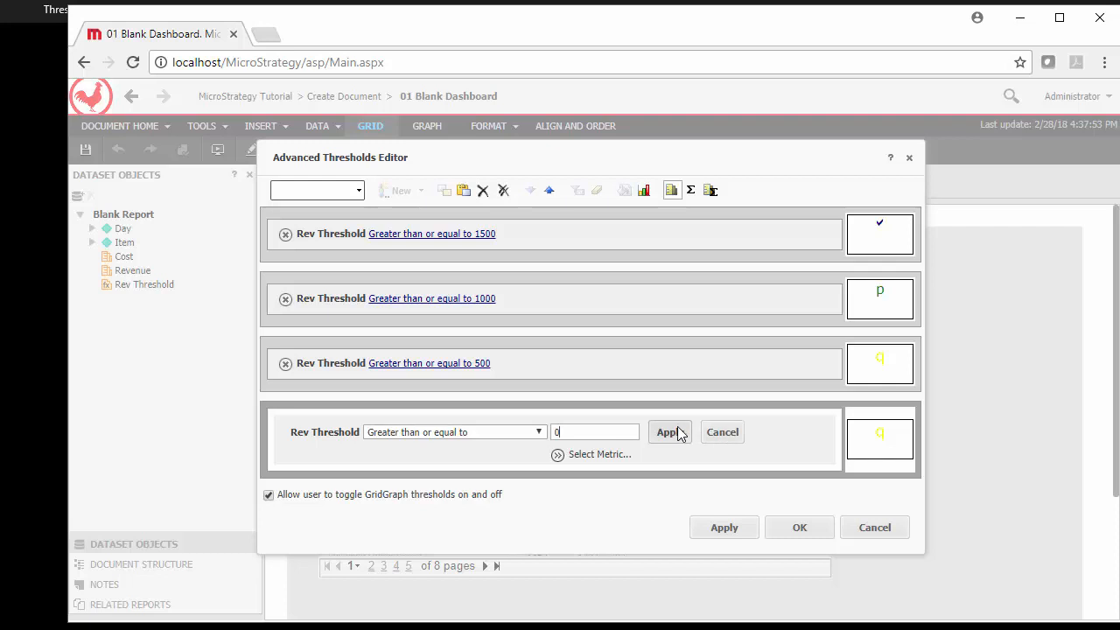
{"action": "left_click", "coordinate": [670, 432]}
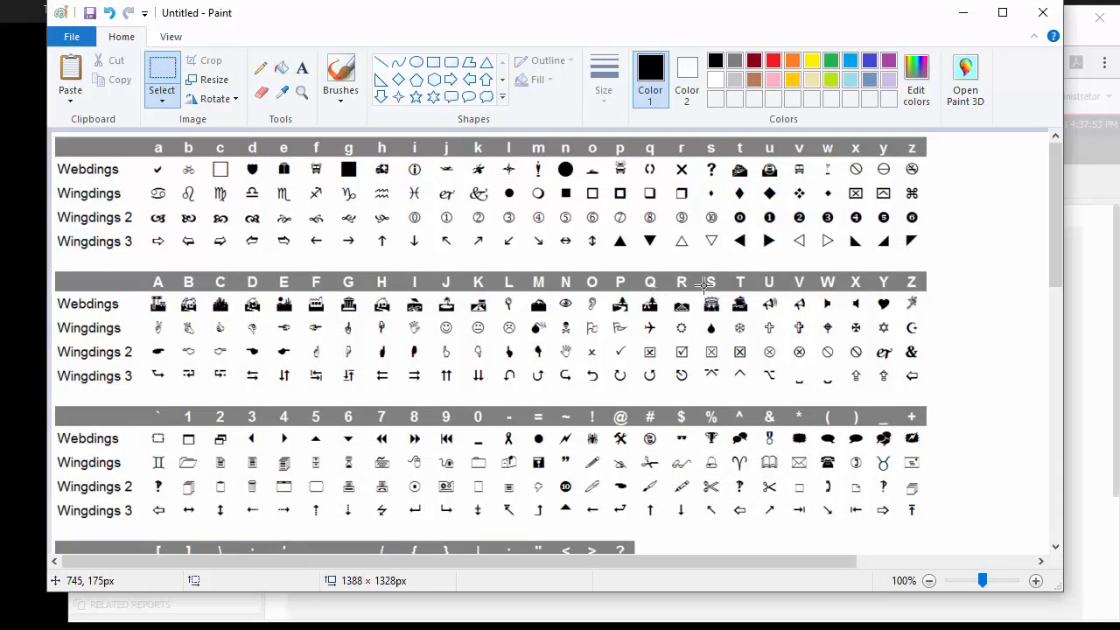
{"action": "mouse_move", "coordinate": [683, 169]}
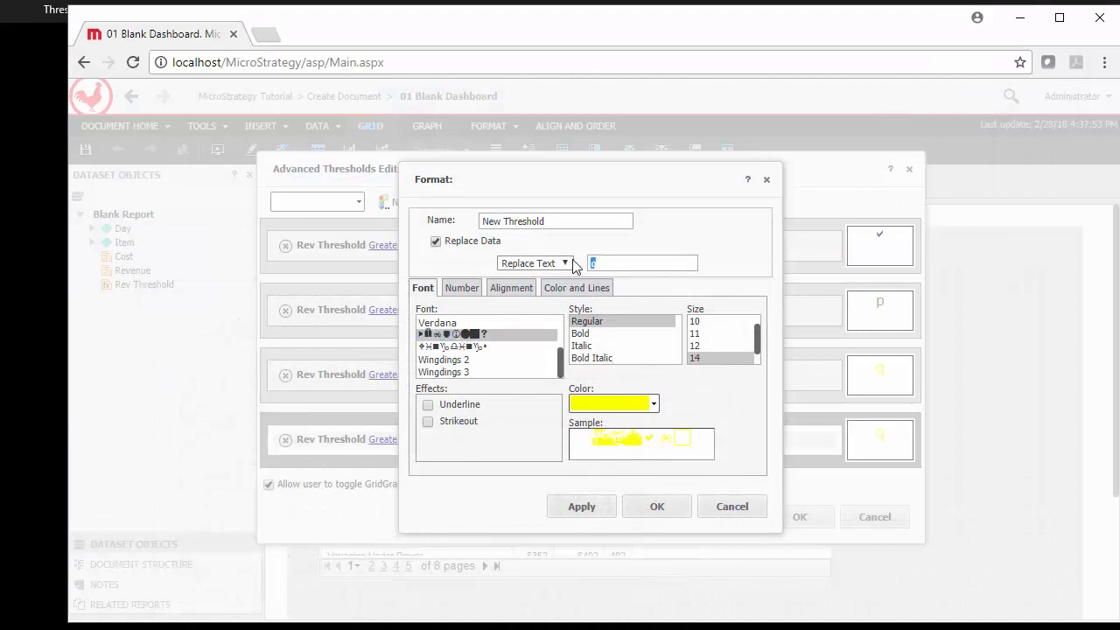
Step: Confirm the symbol formatting and apply the four Rev Threshold thresholds to the grid
{"action": "left_click", "coordinate": [652, 403]}
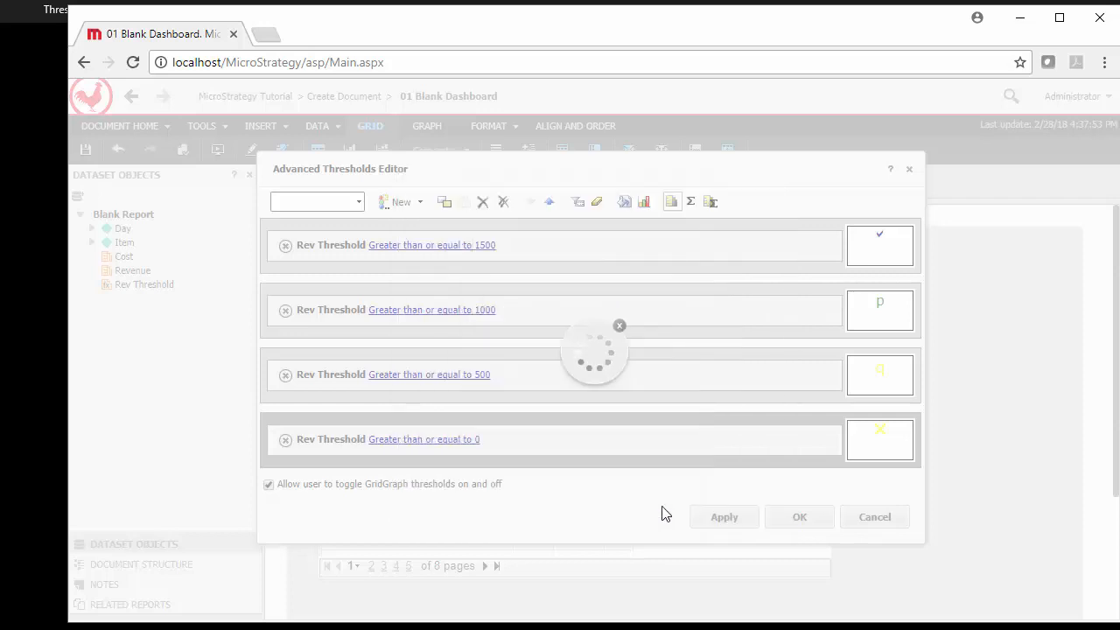
{"action": "left_click", "coordinate": [799, 517]}
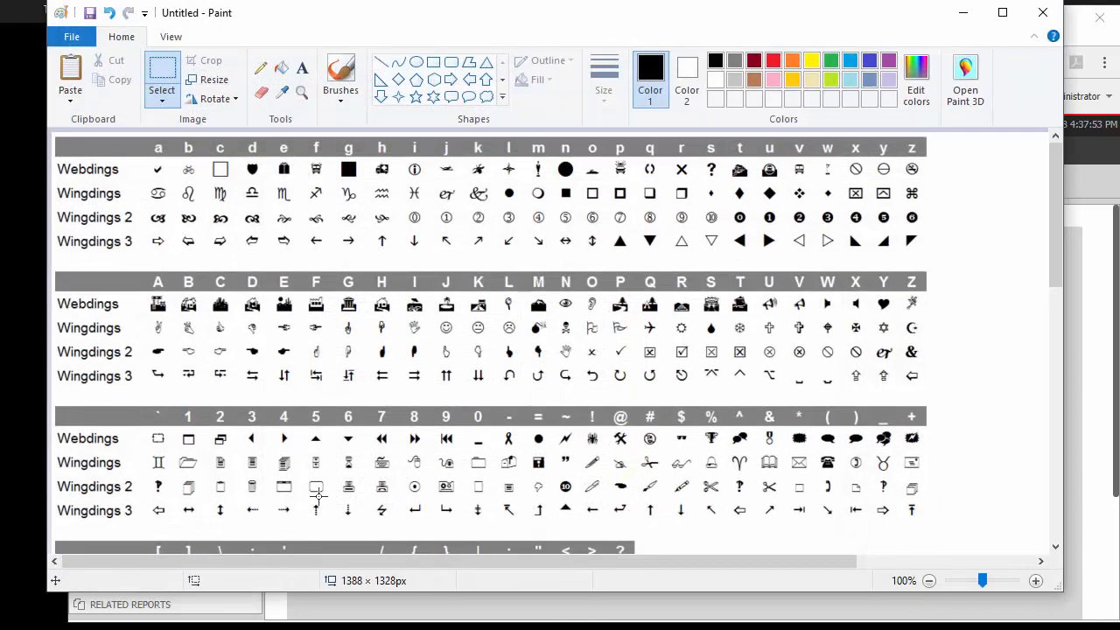
{"action": "mouse_move", "coordinate": [493, 393]}
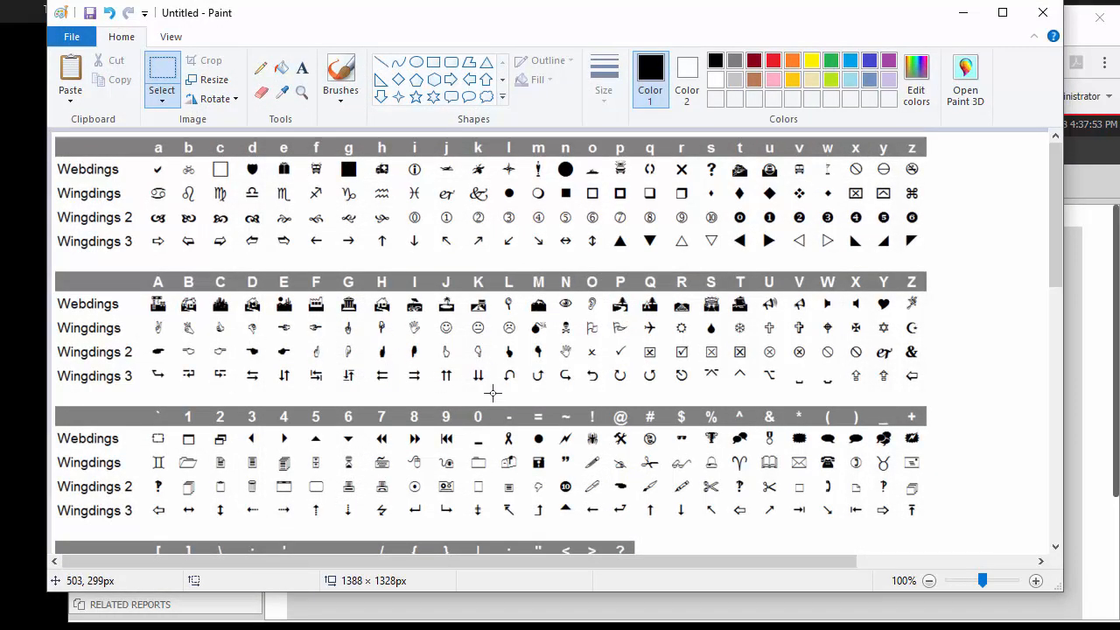
{"action": "mouse_move", "coordinate": [425, 451]}
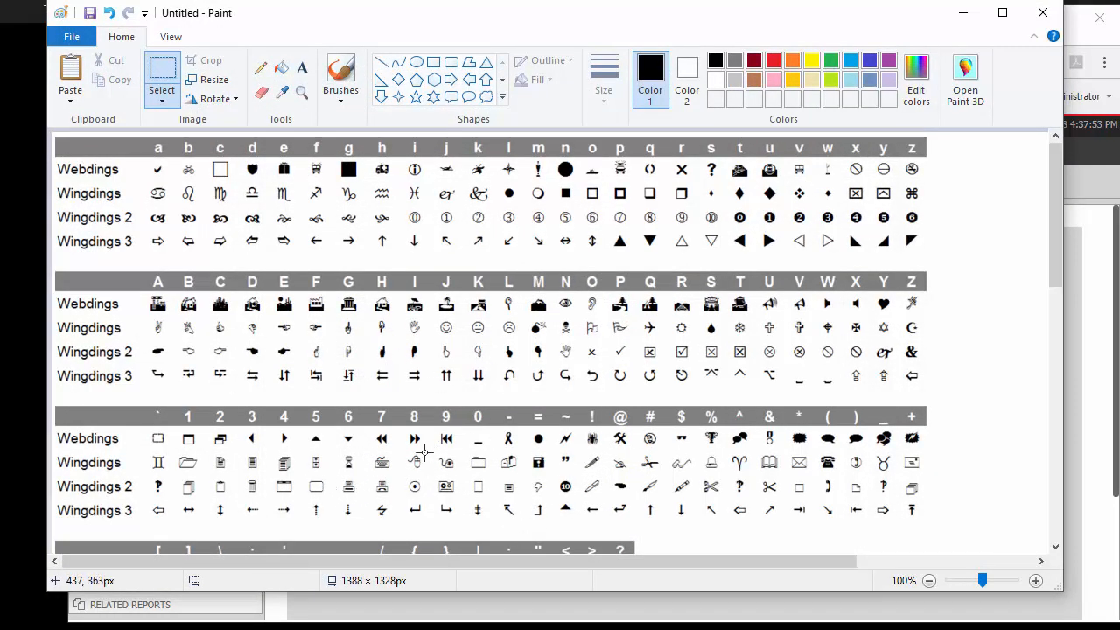
{"action": "mouse_move", "coordinate": [680, 531]}
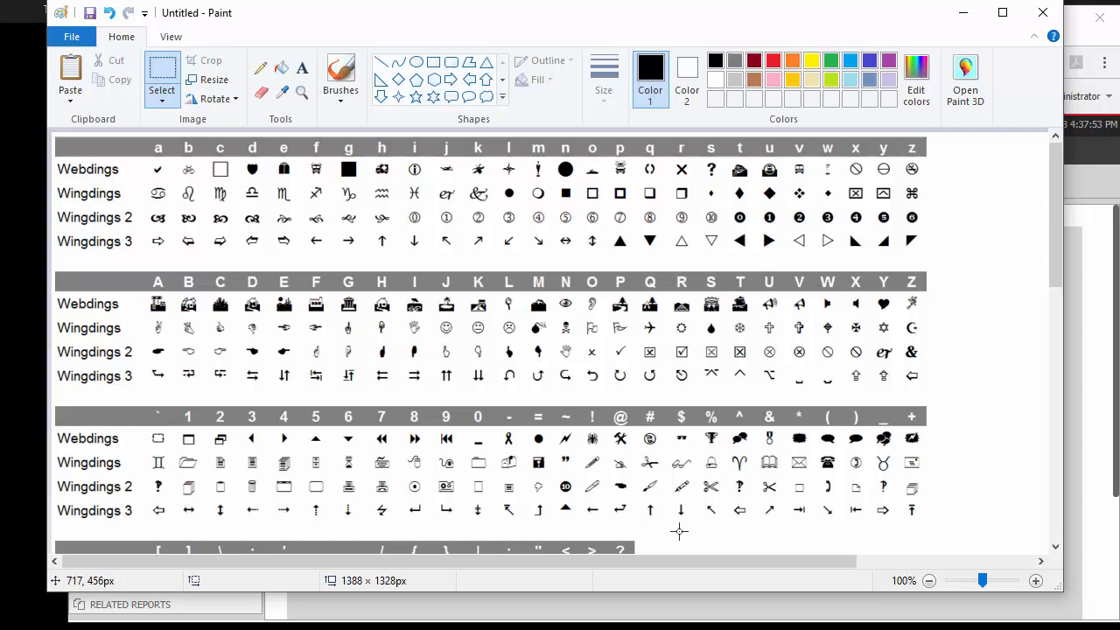
{"action": "mouse_move", "coordinate": [690, 506]}
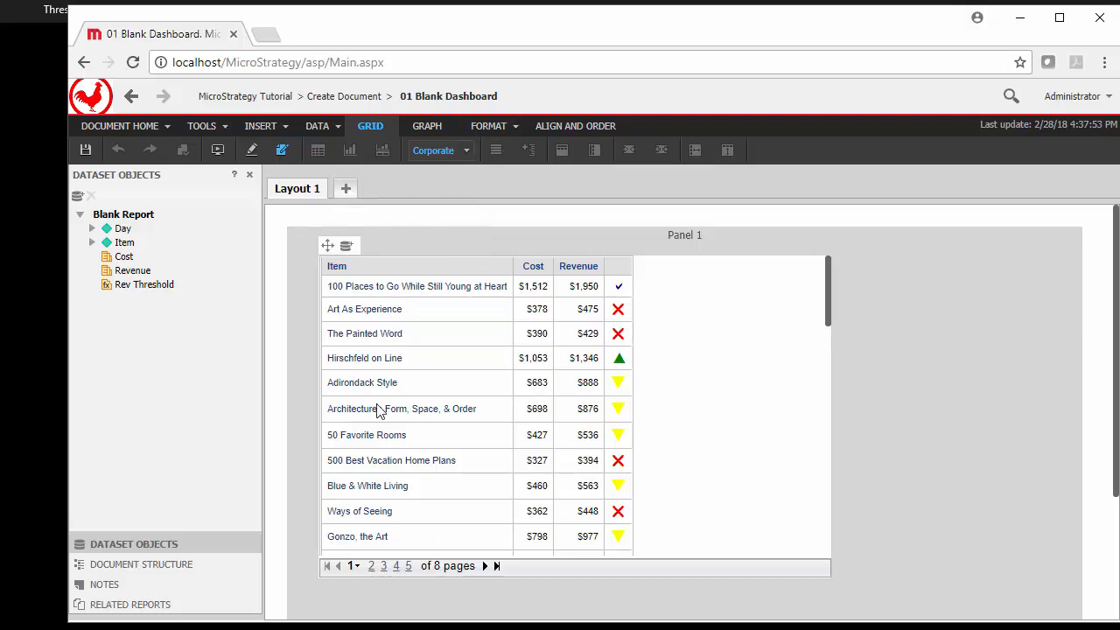
Step: Open a blank new browser tab beside the dashboard
{"action": "left_click", "coordinate": [265, 33]}
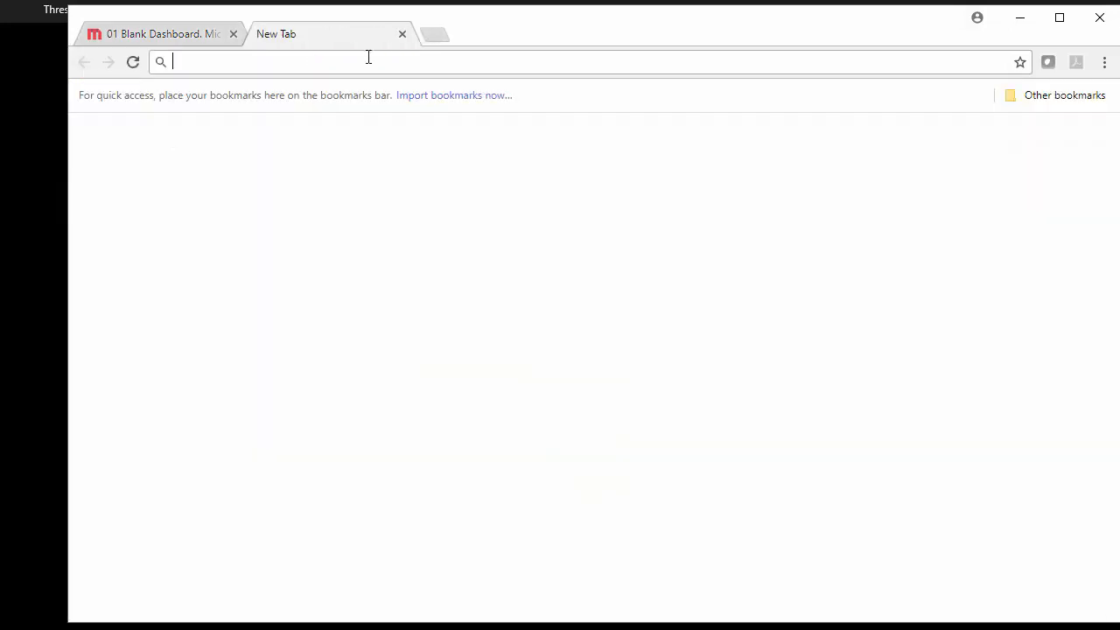
Step: Search 'marlett' in Google Images, enlarge the symbol sample, and return to the dashboard
{"action": "type", "text": "marlett font"}
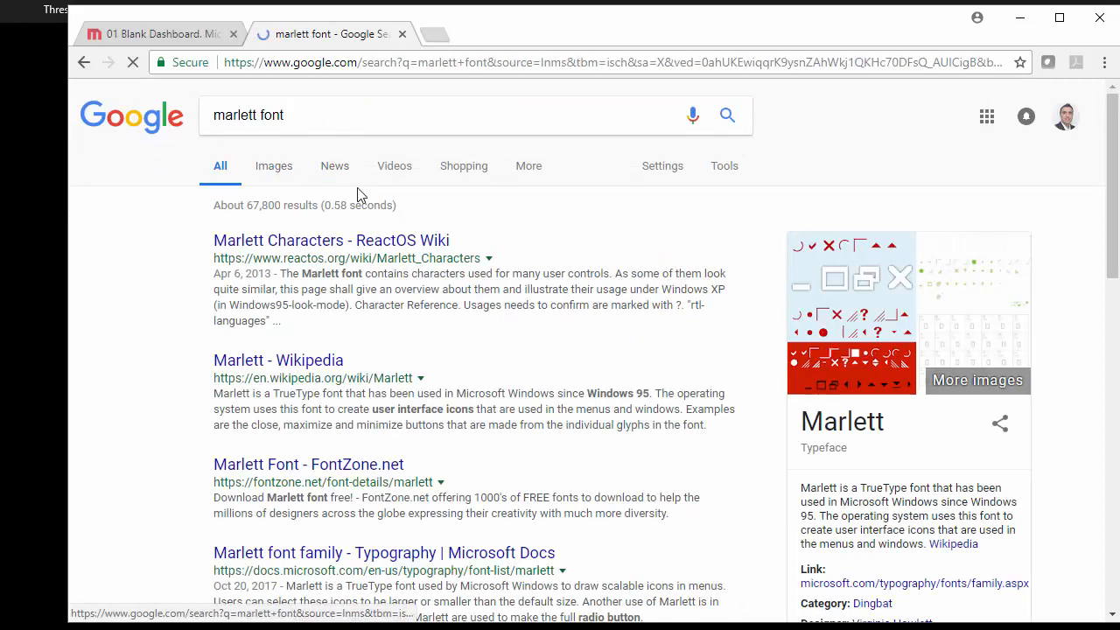
{"action": "left_click", "coordinate": [273, 166]}
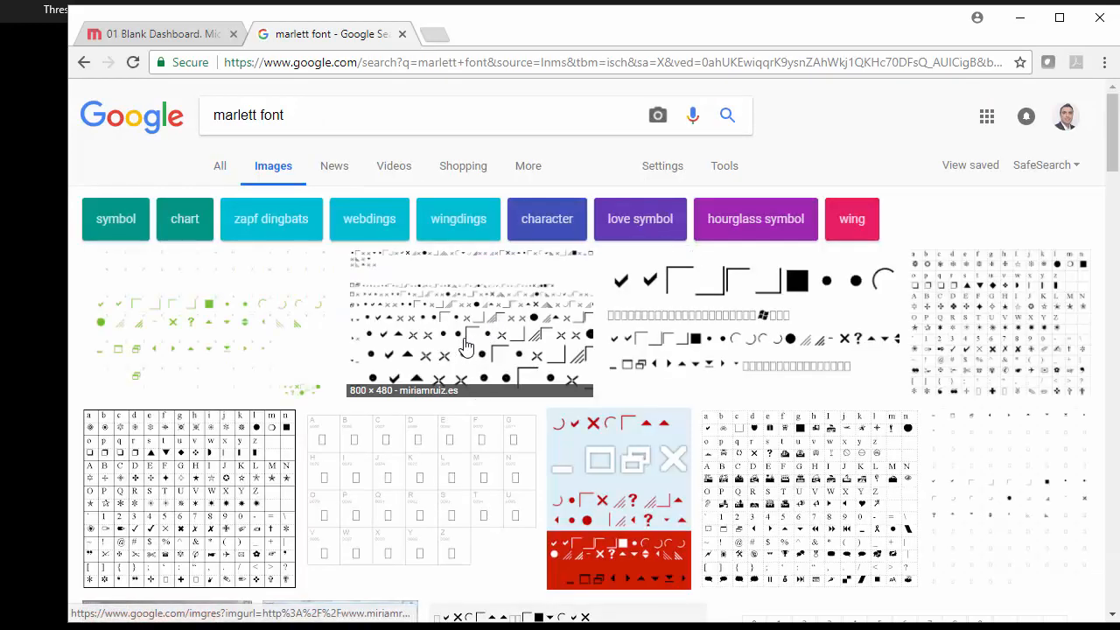
{"action": "mouse_move", "coordinate": [184, 488]}
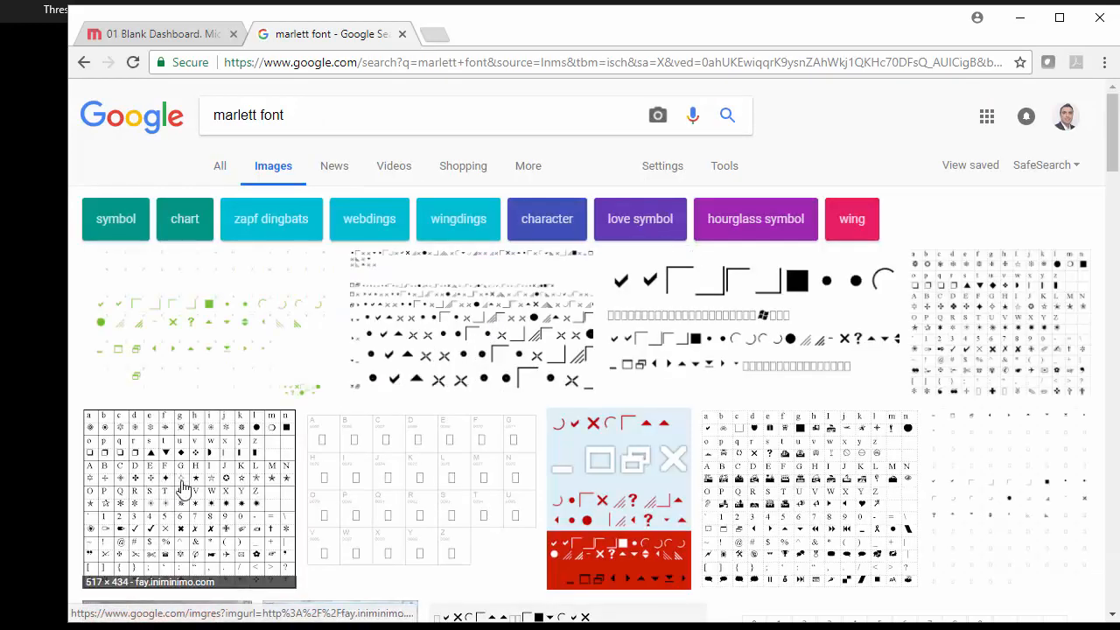
{"action": "left_click", "coordinate": [183, 487]}
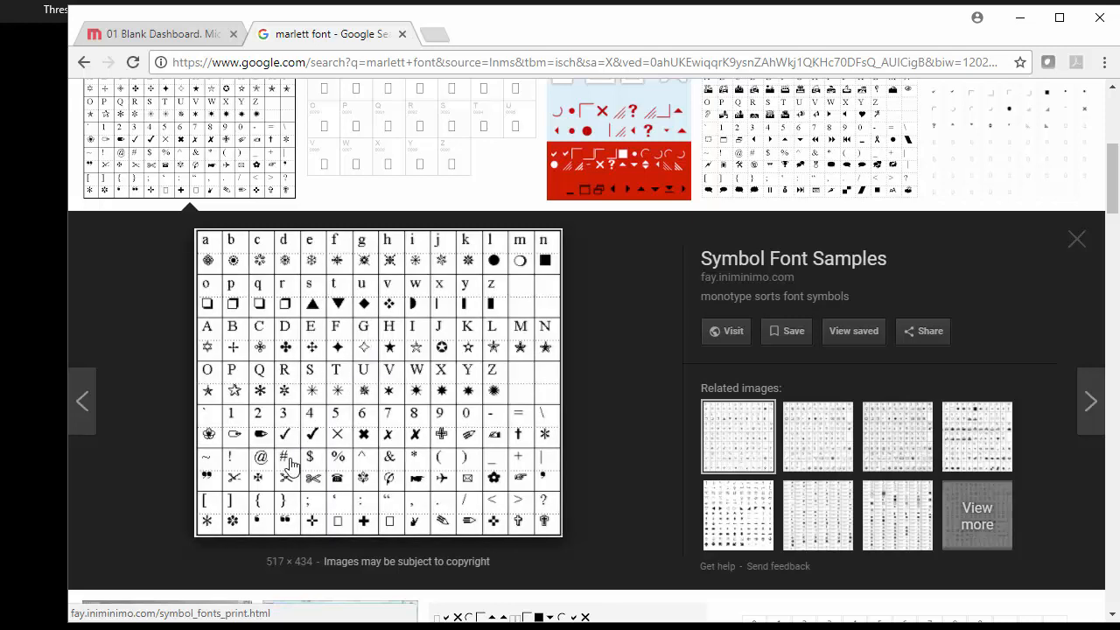
{"action": "mouse_move", "coordinate": [311, 437]}
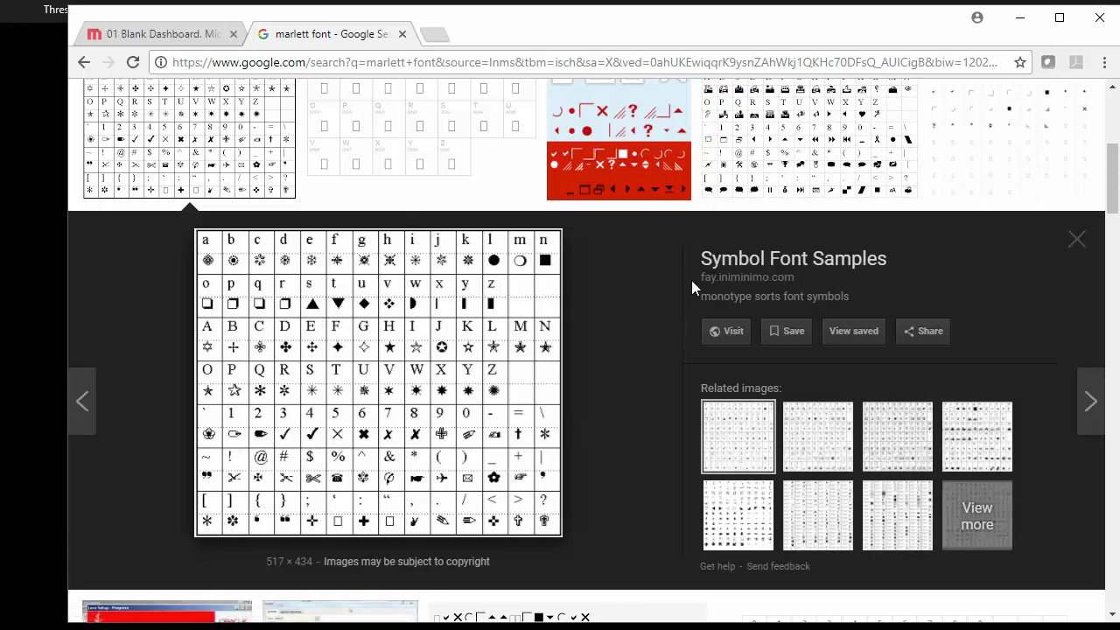
{"action": "mouse_move", "coordinate": [668, 271]}
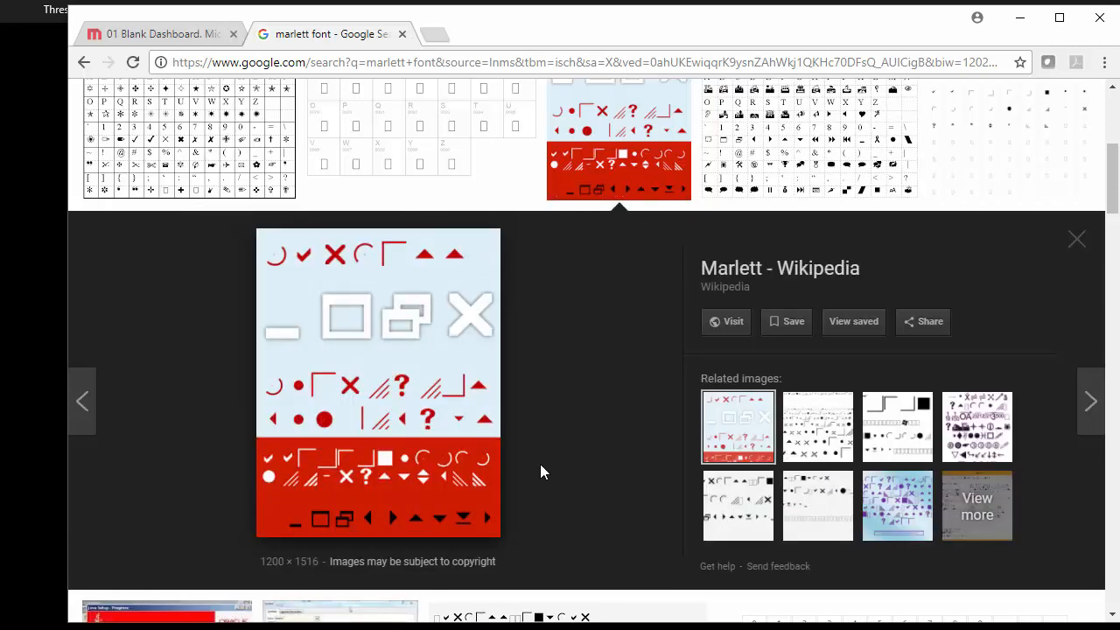
{"action": "mouse_move", "coordinate": [544, 438]}
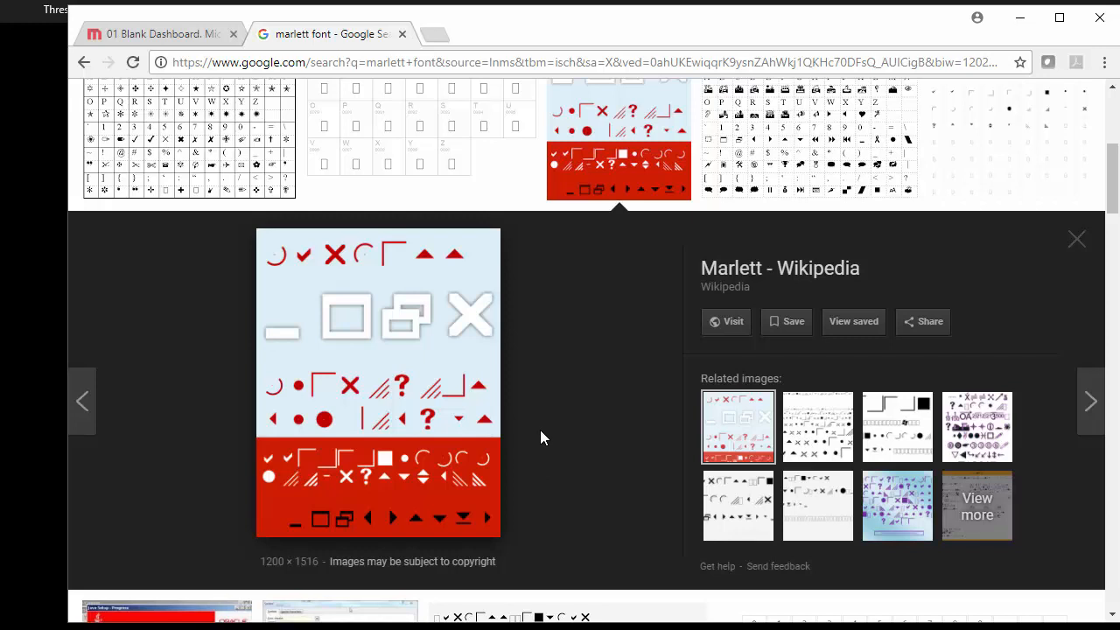
{"action": "left_click", "coordinate": [157, 33]}
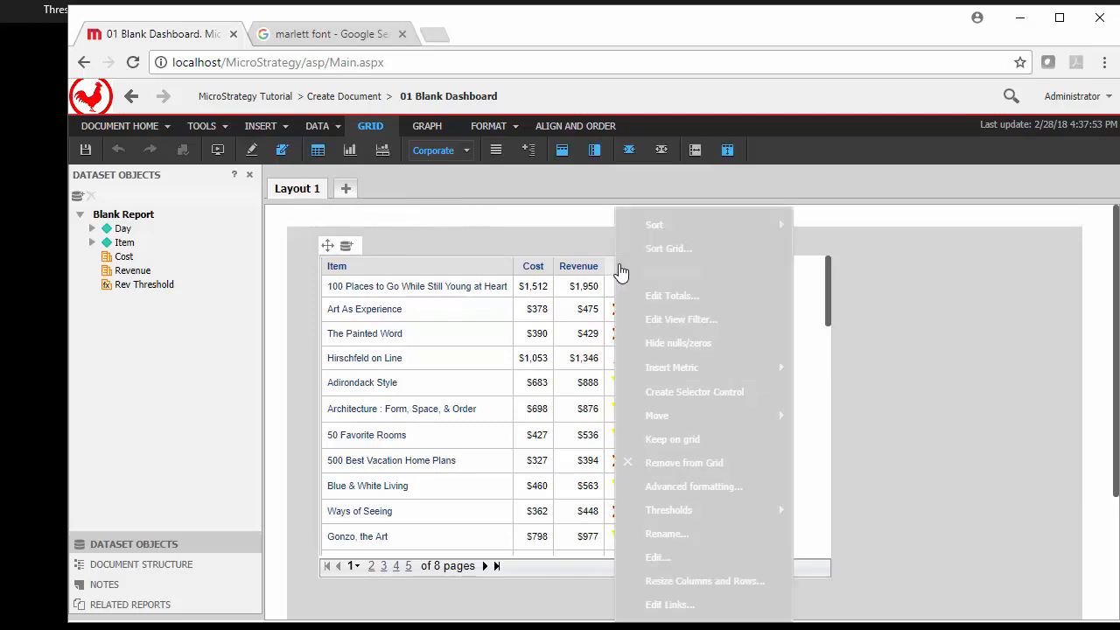
Step: Set Borders to None for All Metrics headers and values in grid formatting
{"action": "left_click", "coordinate": [694, 487]}
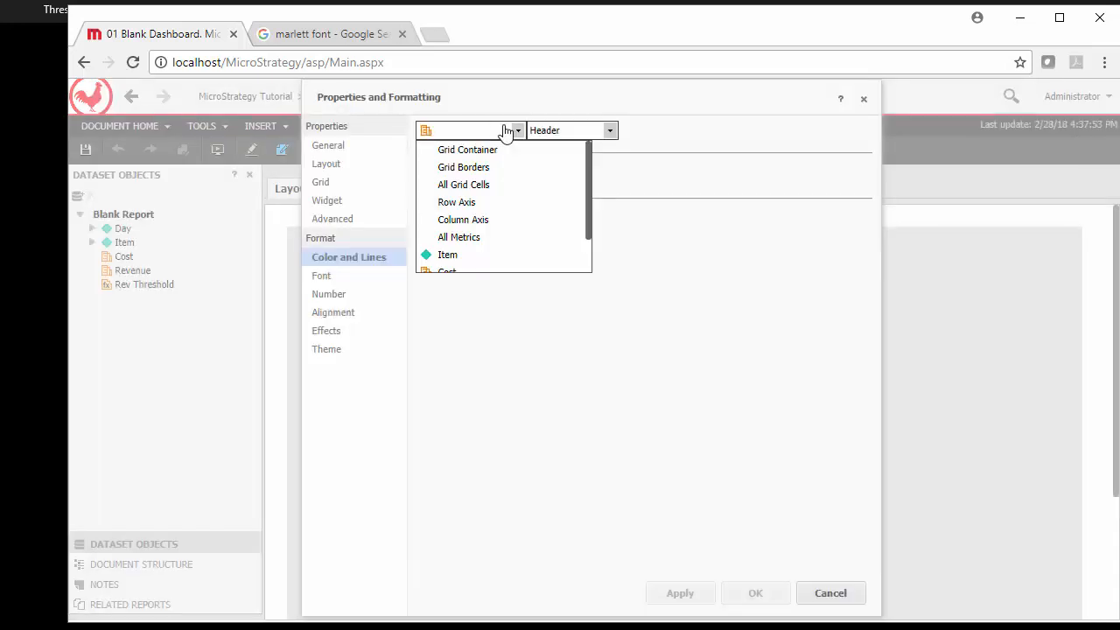
{"action": "mouse_move", "coordinate": [506, 243]}
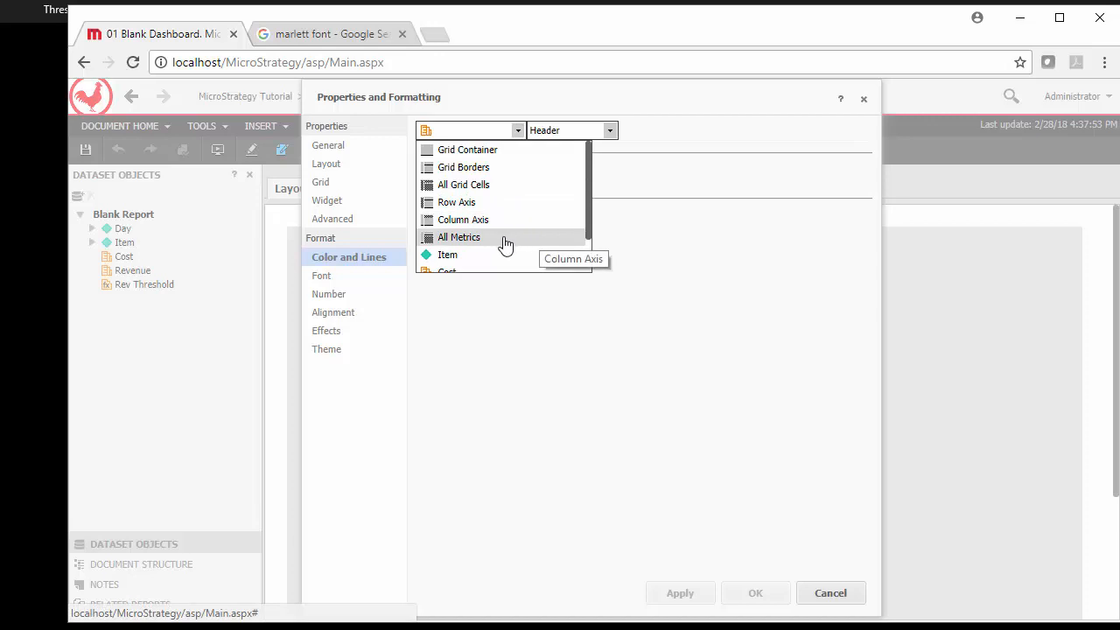
{"action": "left_click", "coordinate": [460, 237]}
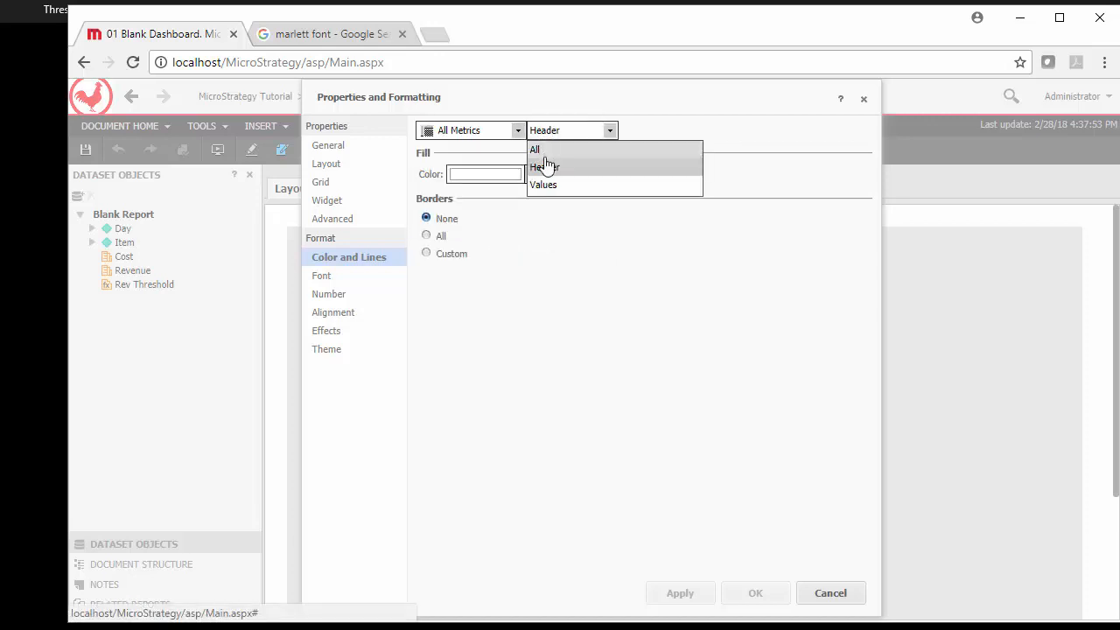
{"action": "left_click", "coordinate": [535, 148]}
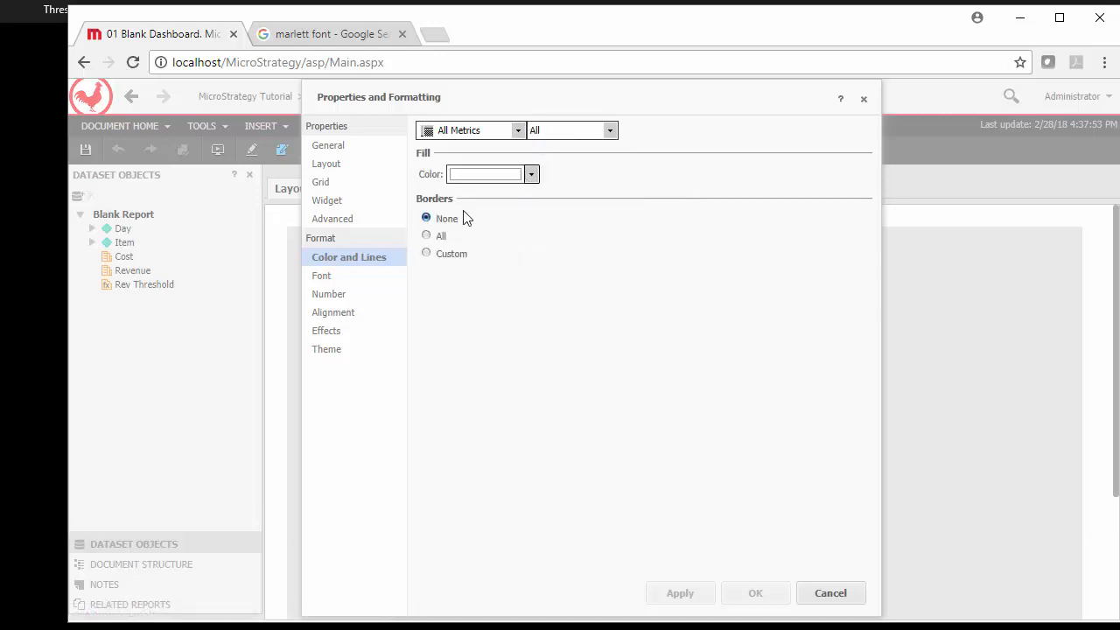
{"action": "left_click", "coordinate": [426, 219]}
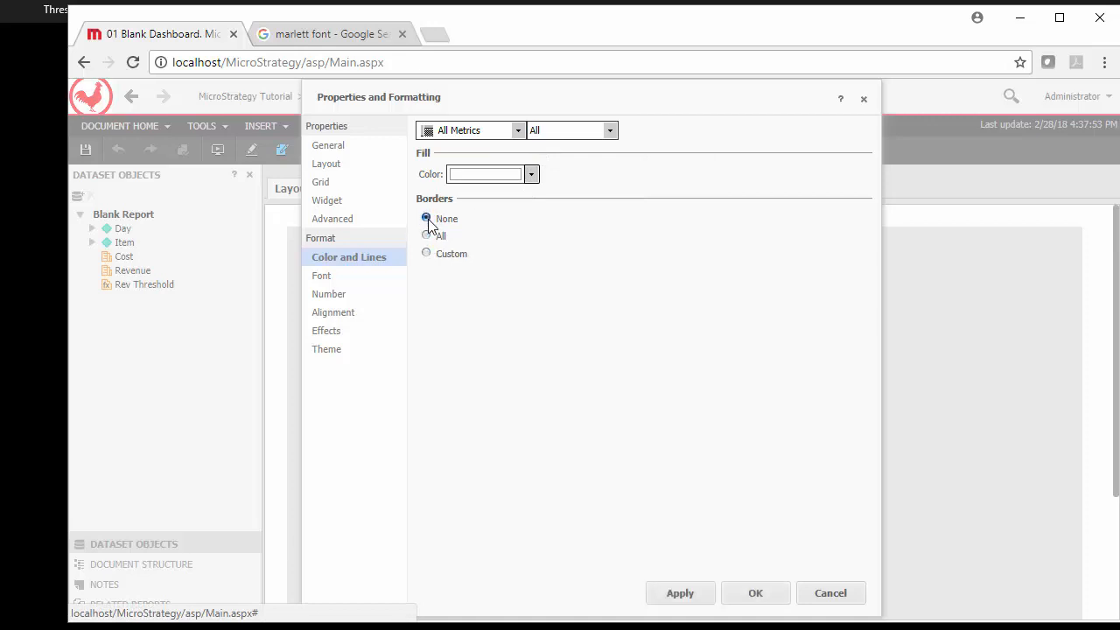
{"action": "left_click", "coordinate": [755, 592]}
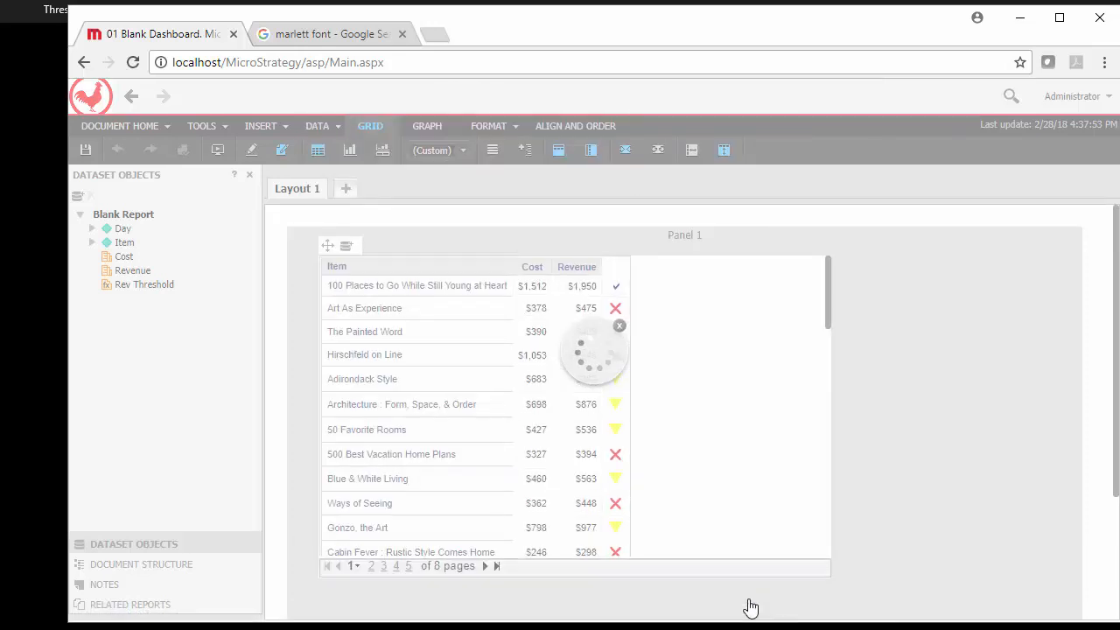